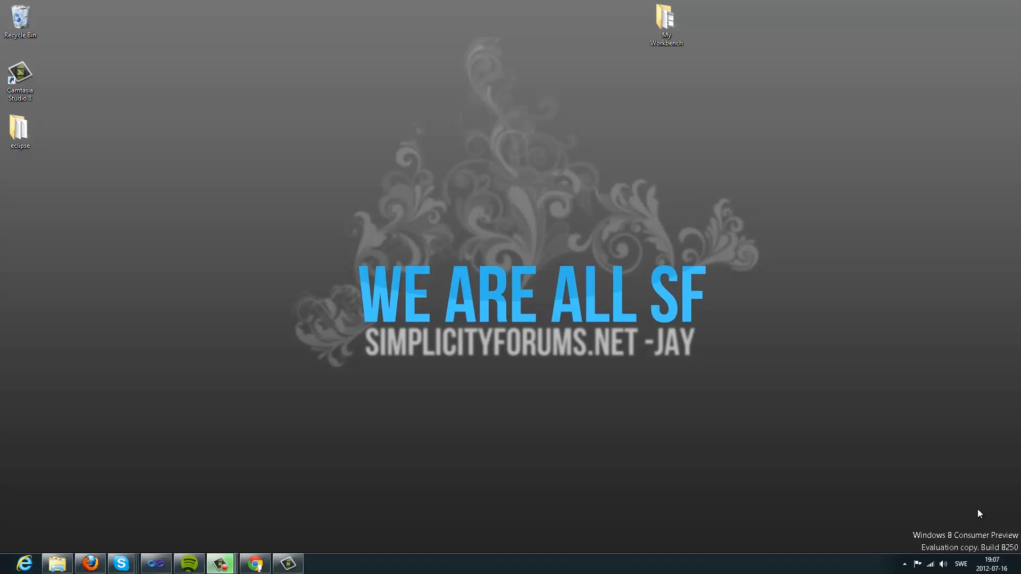
mouse_move(236, 498)
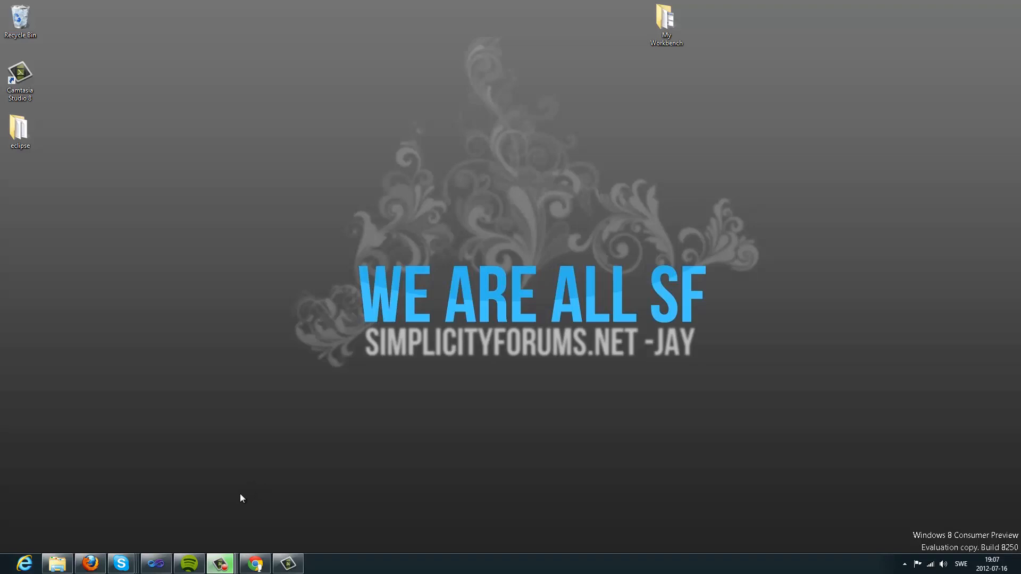
mouse_move(269, 476)
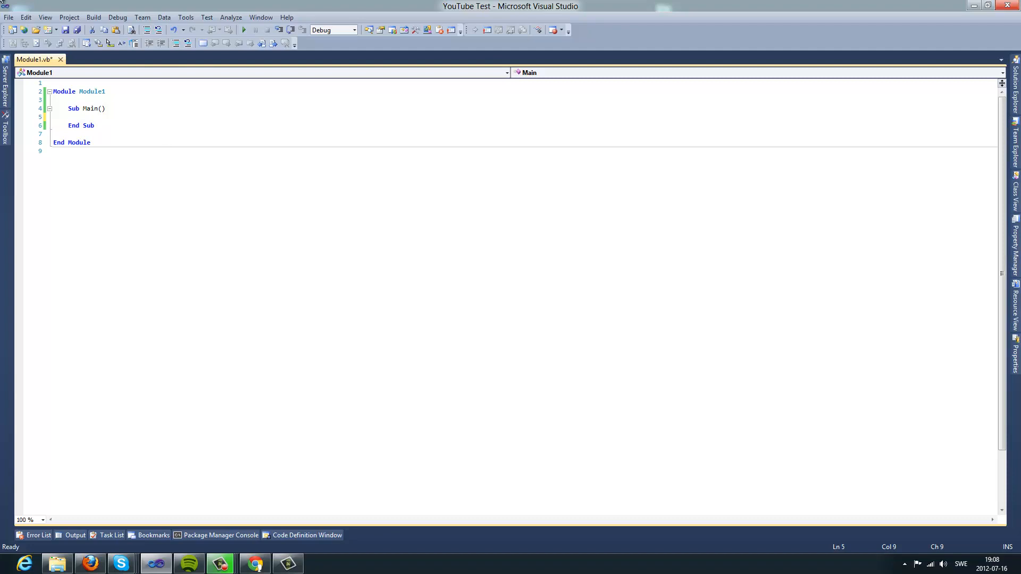
- Start a new Windows Forms project named YouTube, closing the old Module1 solution
left_click(8, 17)
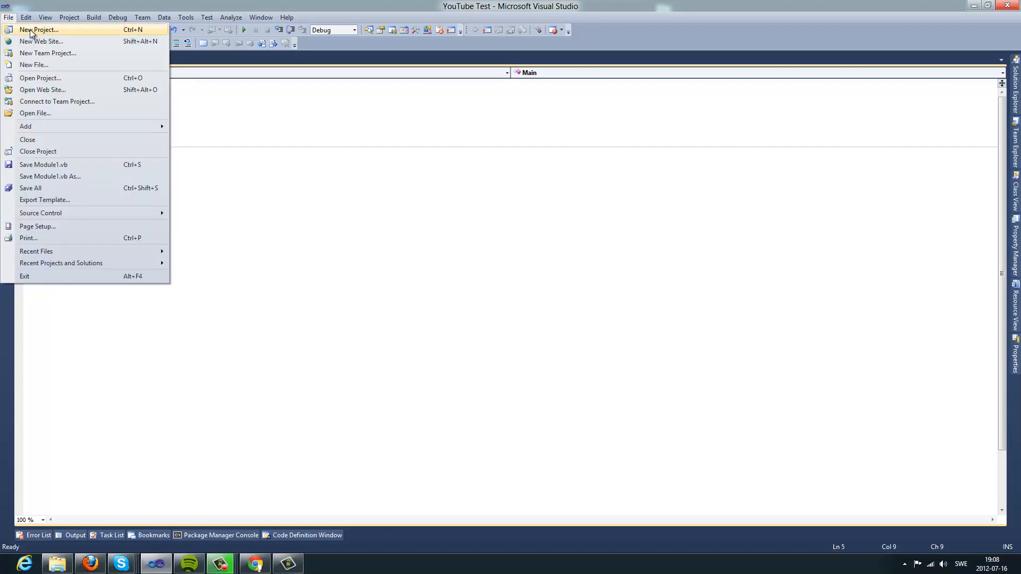
left_click(38, 29)
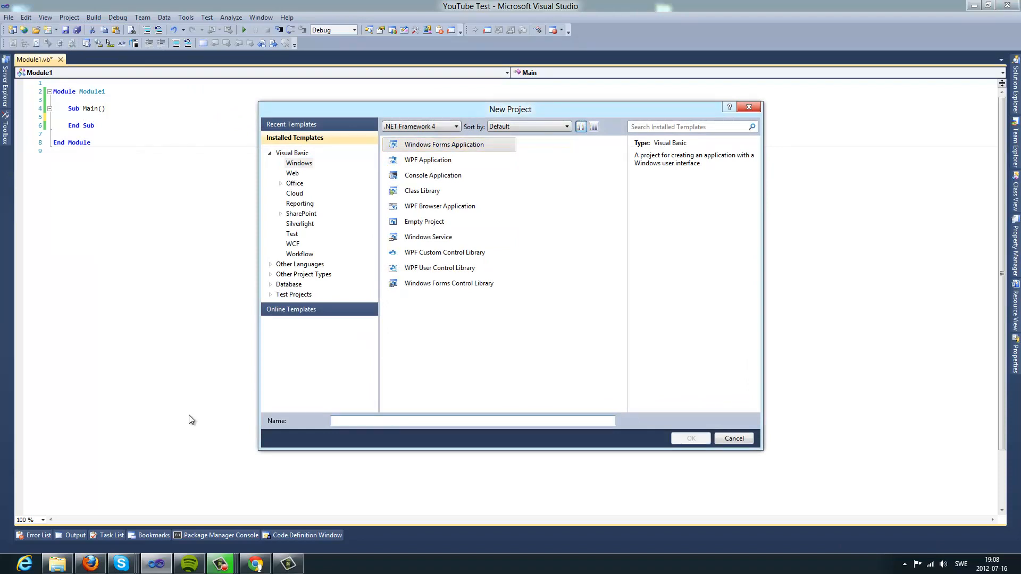
type("YouTube")
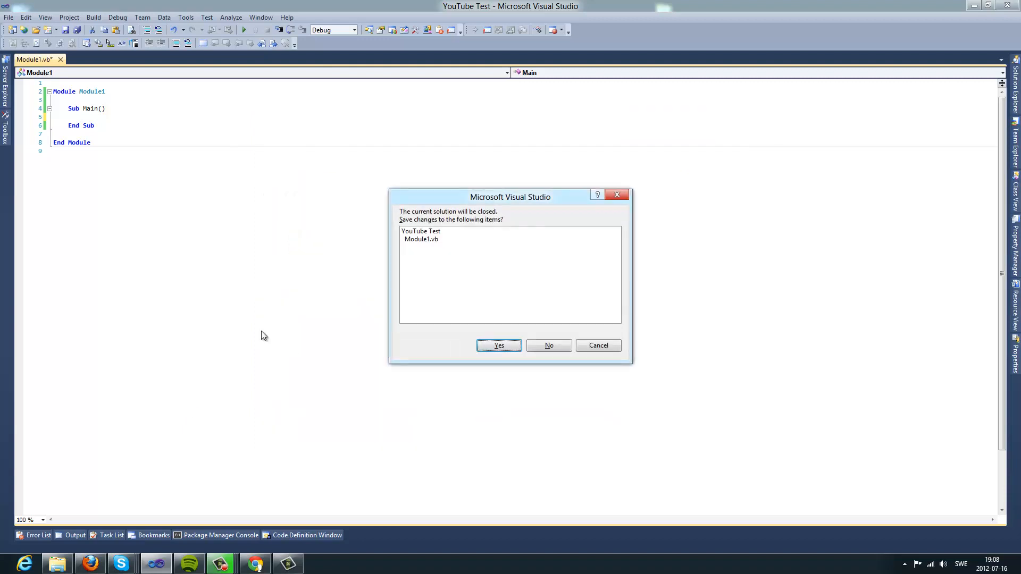
mouse_move(512, 236)
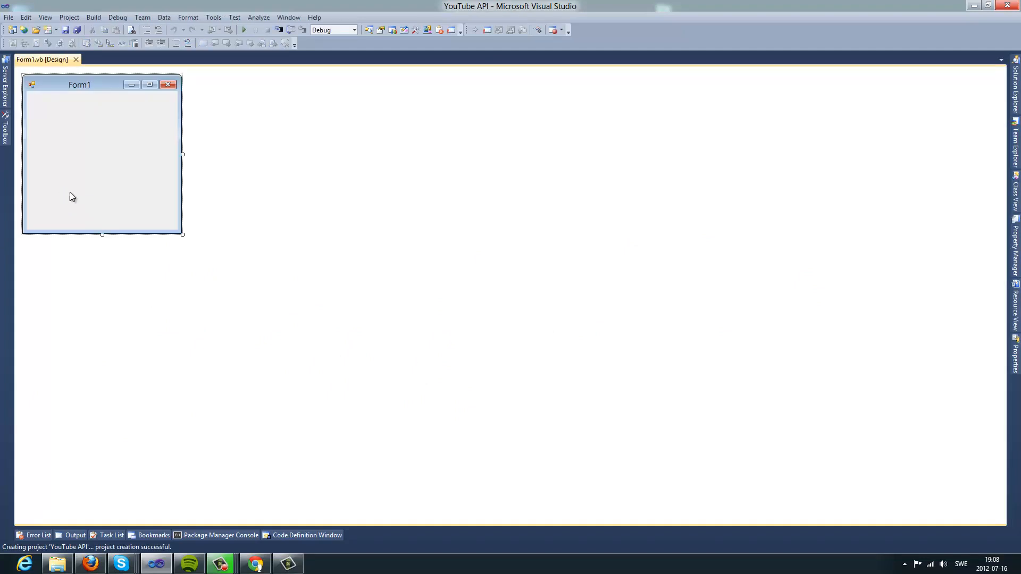
mouse_move(182, 237)
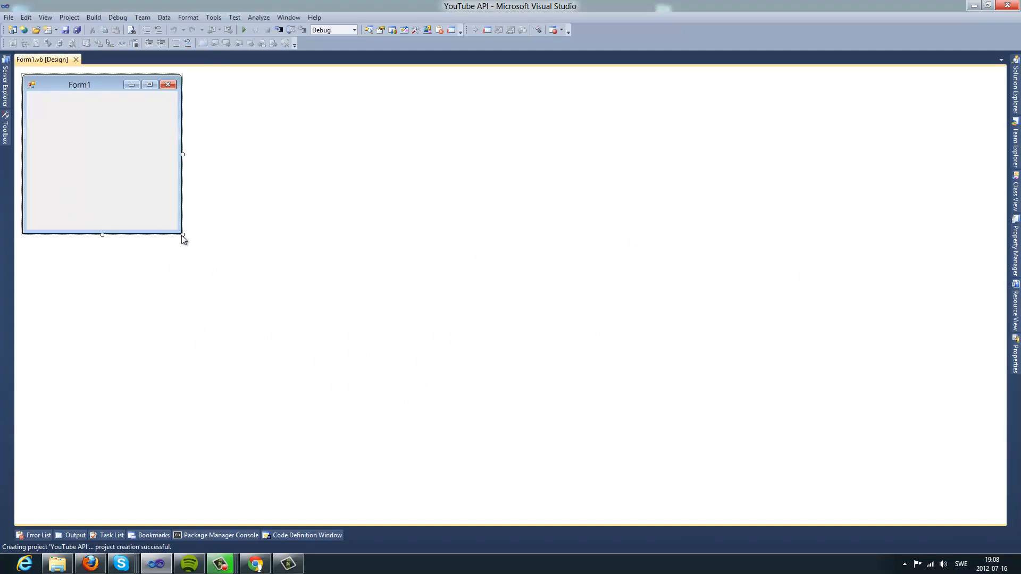
- Resize Form1 and caption it Login
left_click_drag(182, 234, 405, 347)
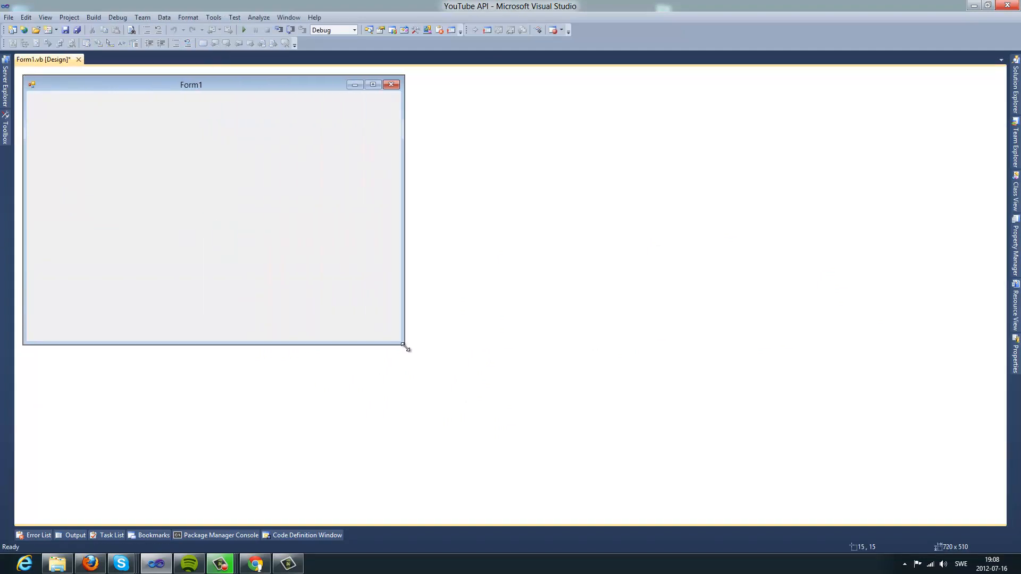
left_click_drag(404, 347, 219, 253)
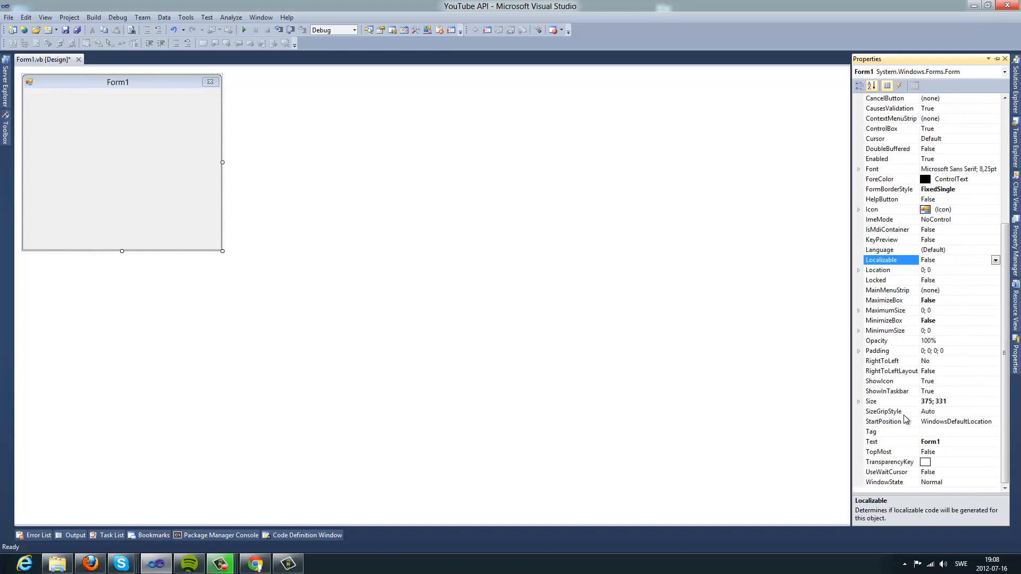
left_click(886, 441)
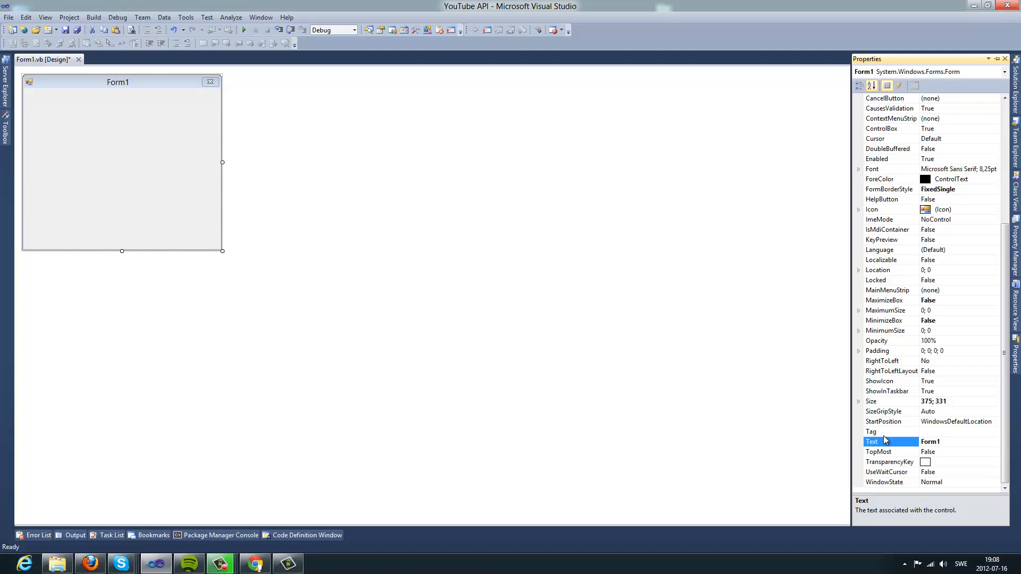
type("Login")
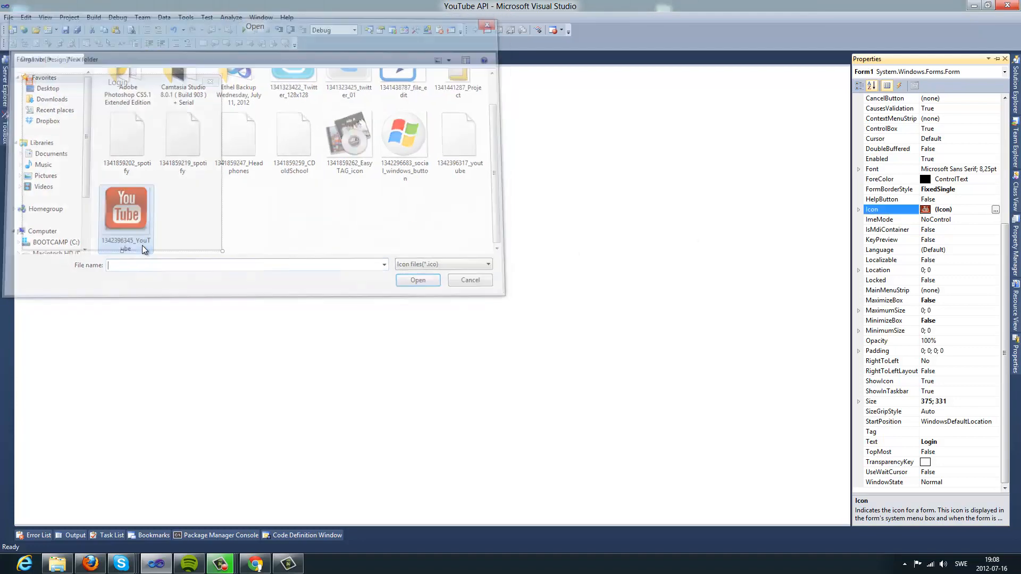
- Apply the YouTube icon and add a User Name label with its text box to the form
left_click(469, 279)
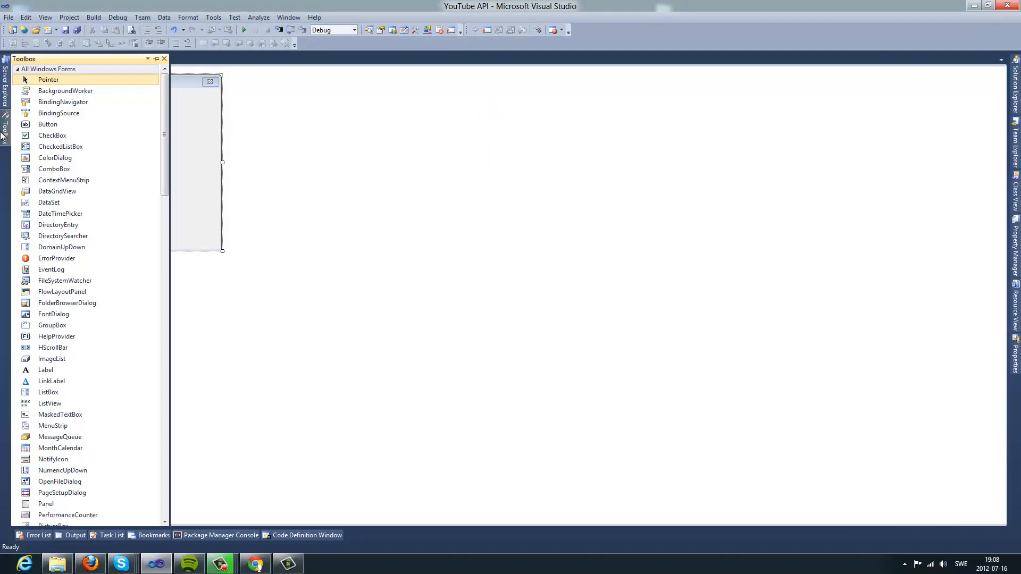
left_click(45, 370)
type("U")
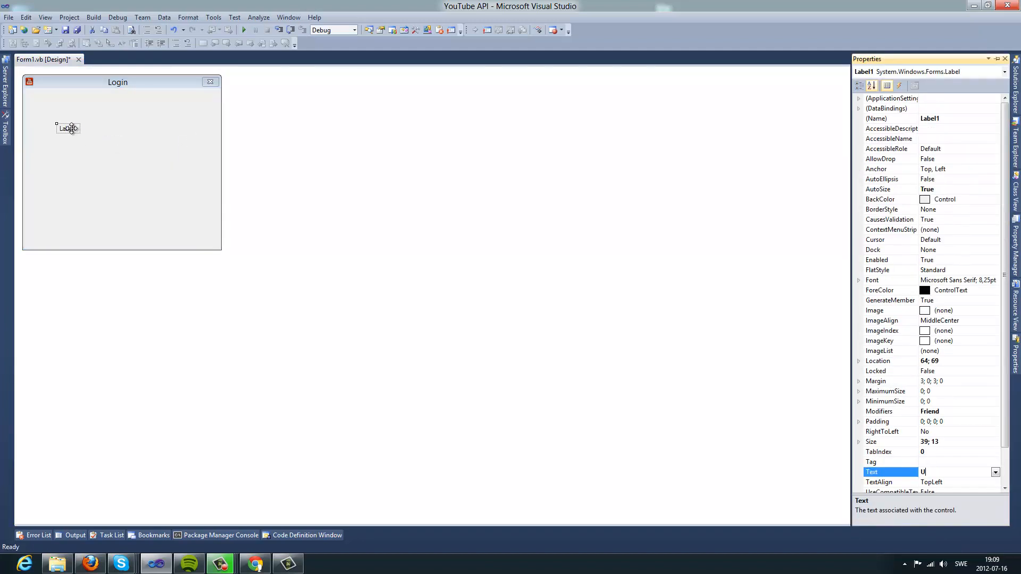
type("ser Name")
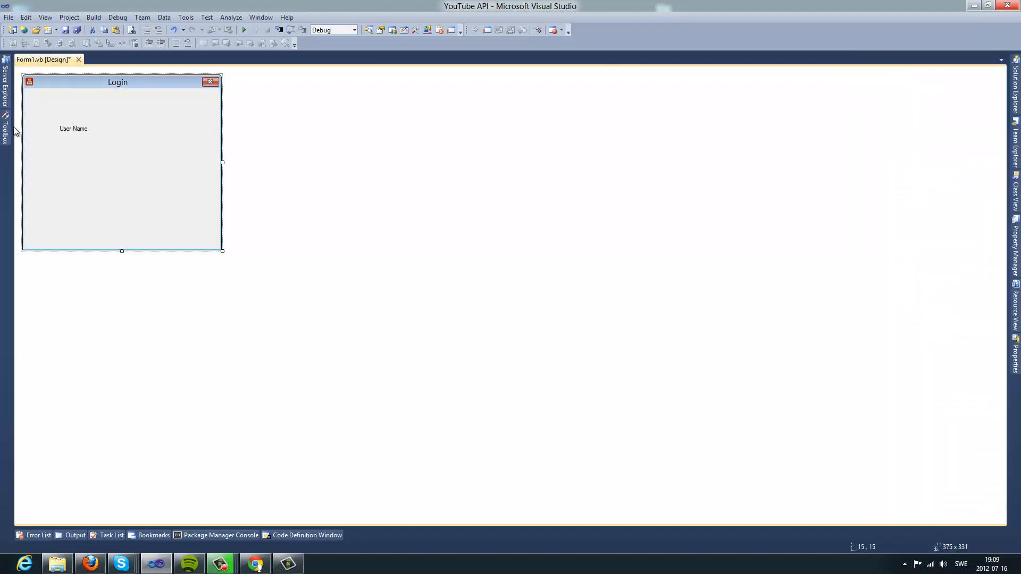
left_click(7, 126)
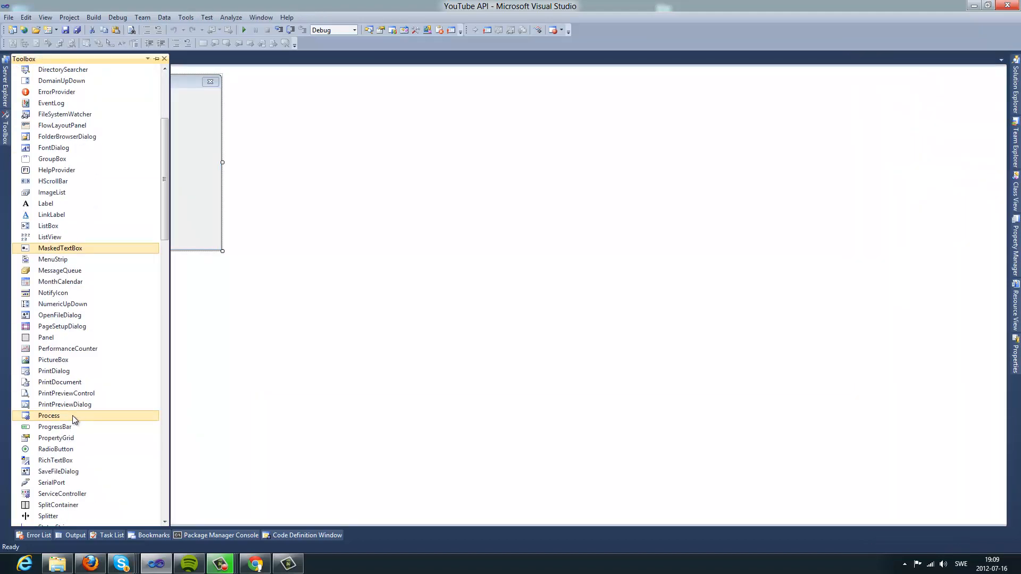
scroll("down", 3)
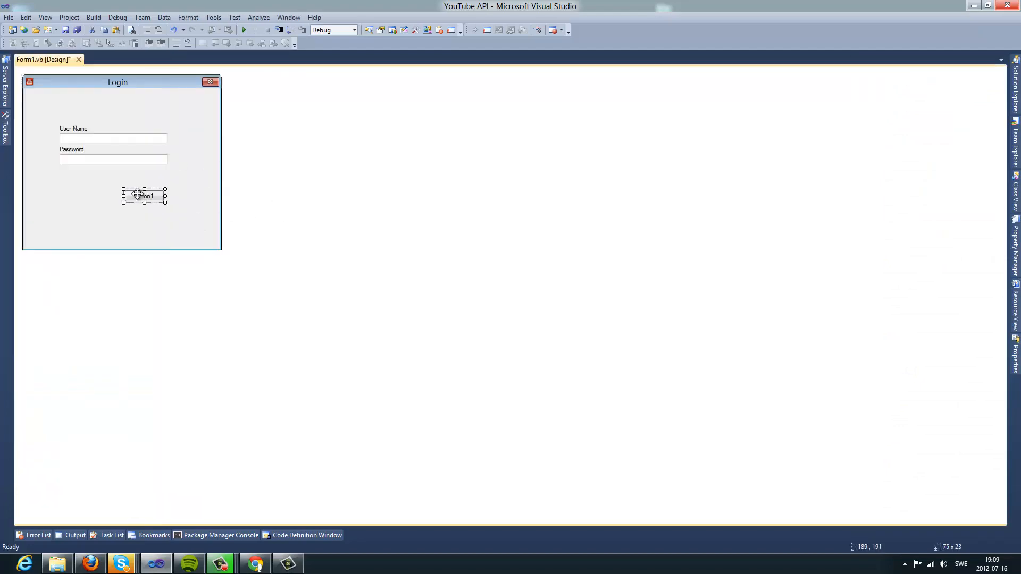
- Add Login and Cancel buttons below the Password field
left_click_drag(143, 196, 147, 182)
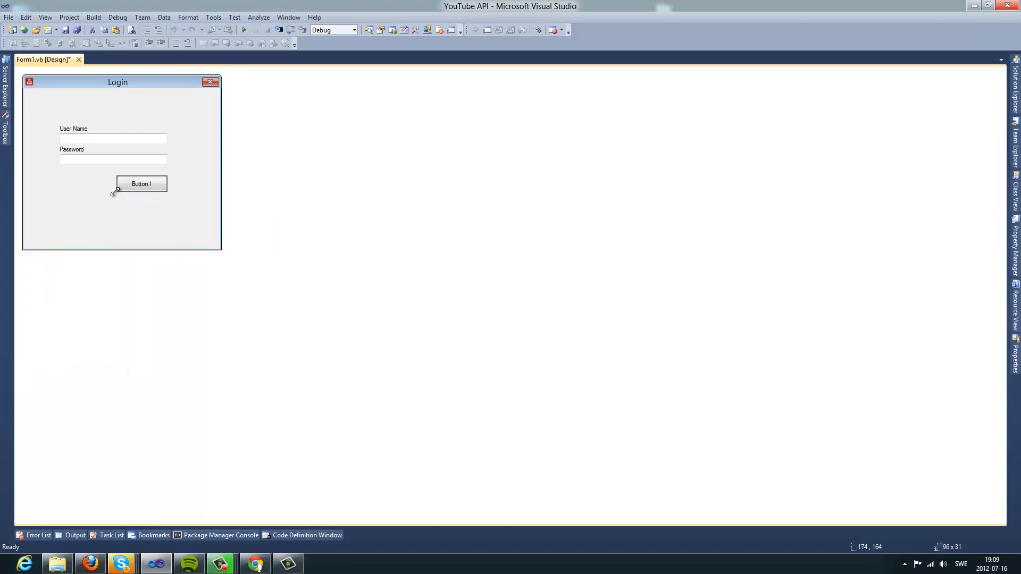
left_click(141, 183)
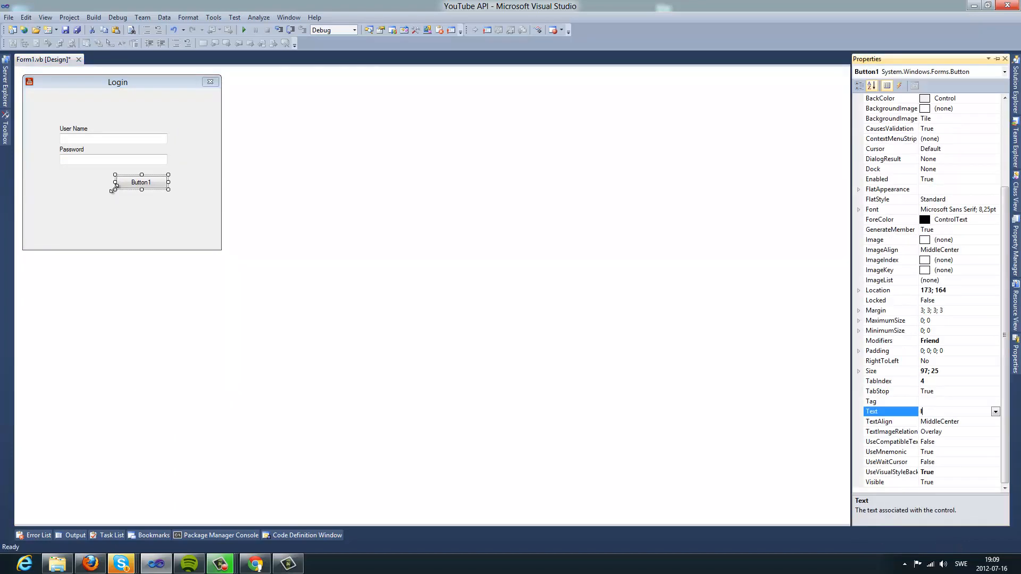
type("Login")
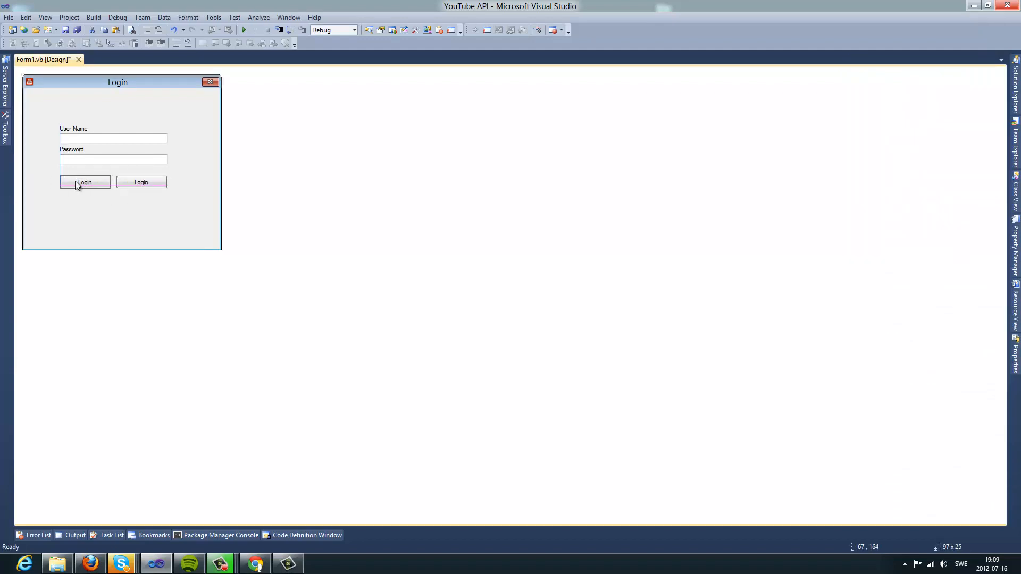
left_click(84, 182)
type("Cancel")
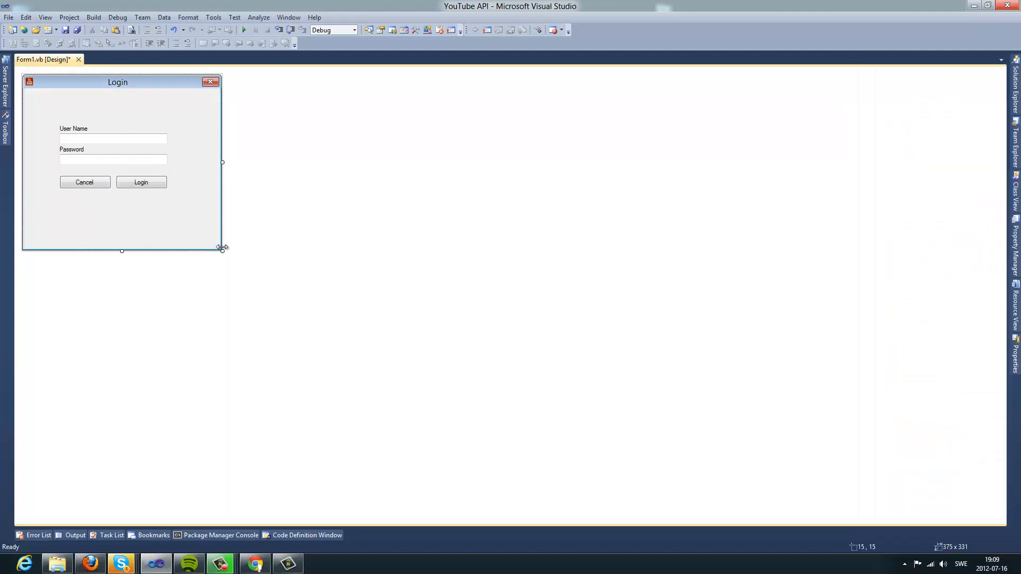
- Trim the form around its controls and make the Cancel button's handler call Me.Close()
left_click_drag(223, 248, 201, 240)
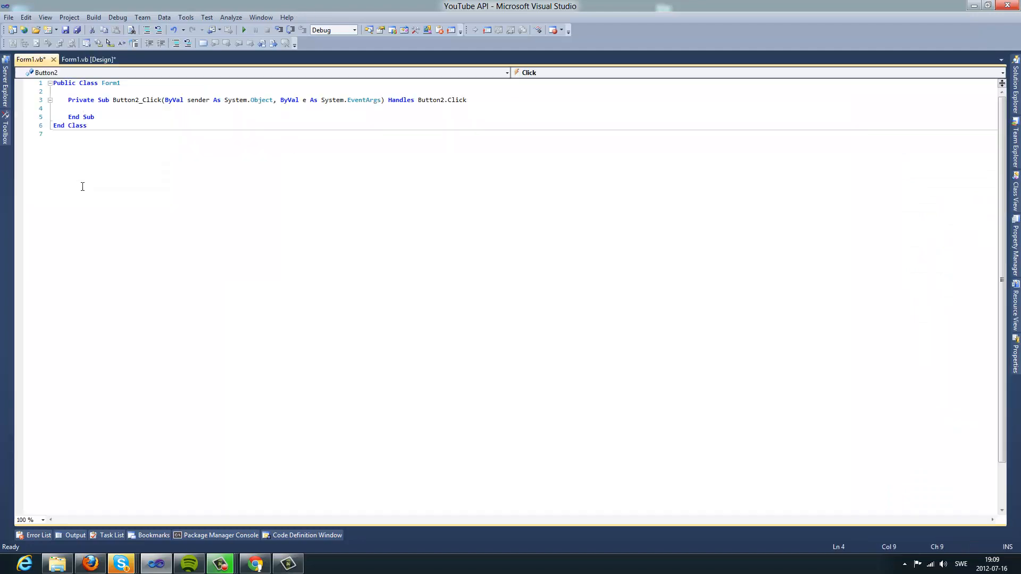
type("Me.Clso")
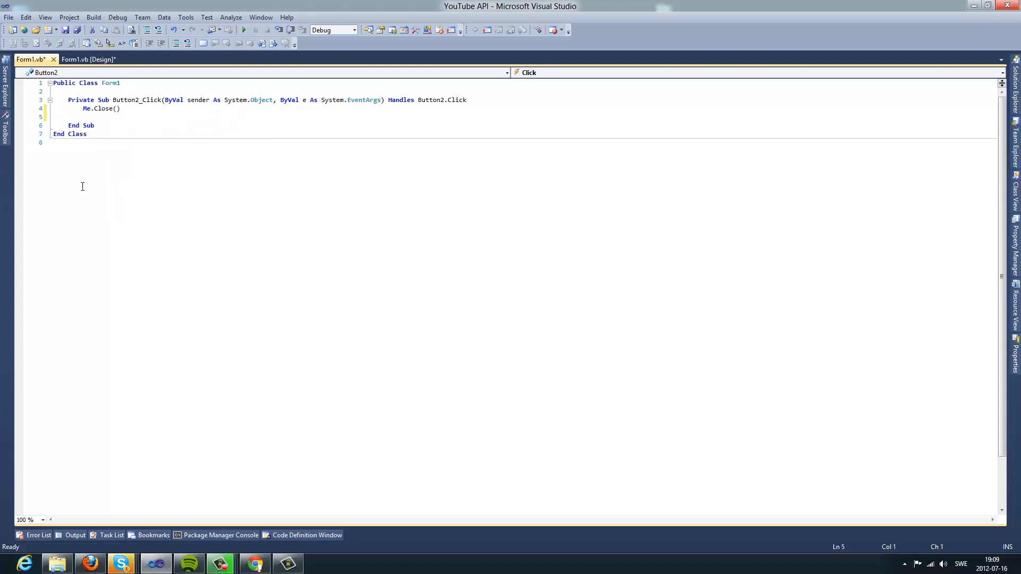
left_click(89, 60)
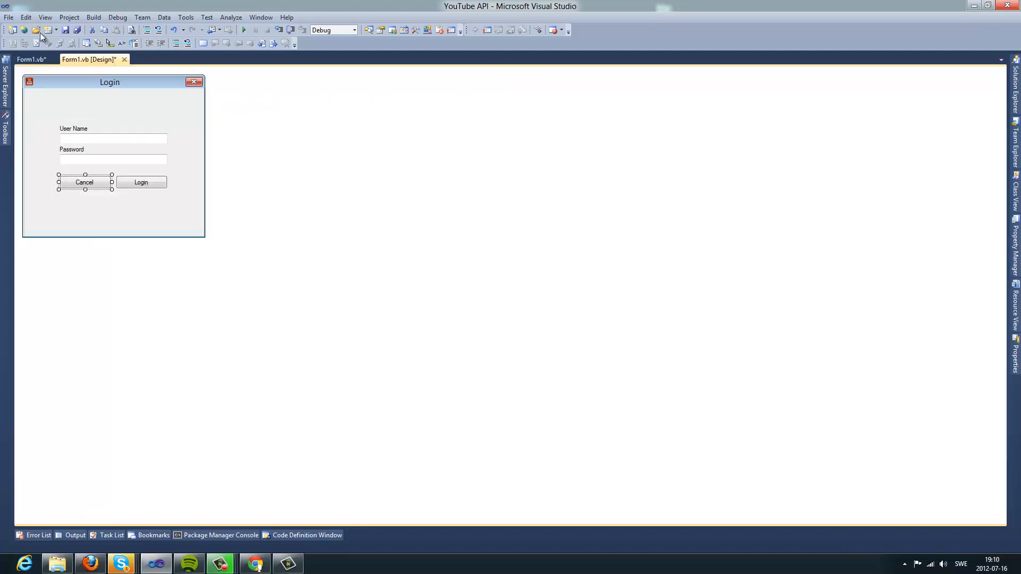
- Add references to the Google.GData Client, Extensions, YouTube DLLs and YouTubeUpload.dll
left_click(69, 17)
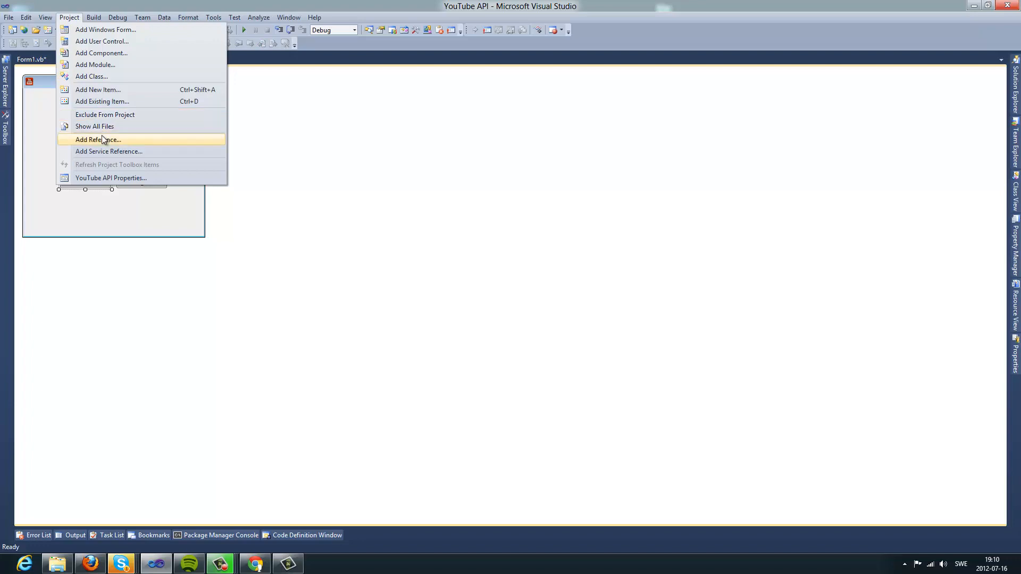
left_click(97, 139)
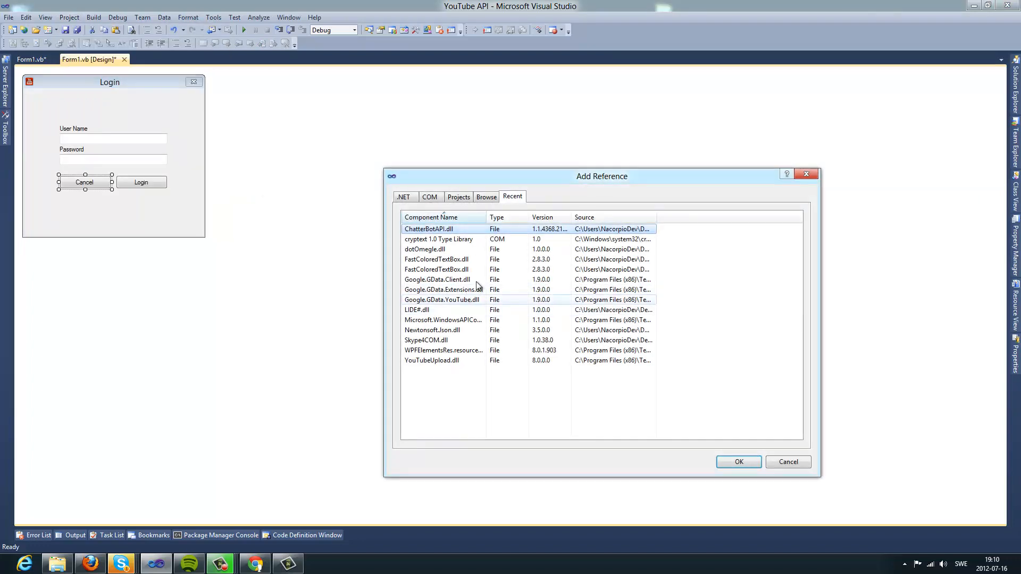
left_click(442, 299)
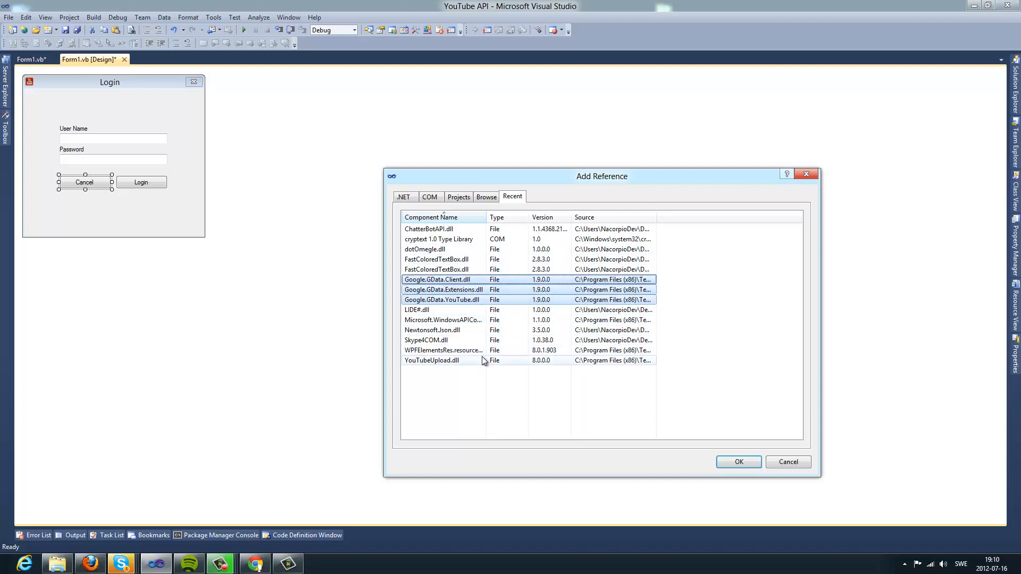
left_click(442, 360)
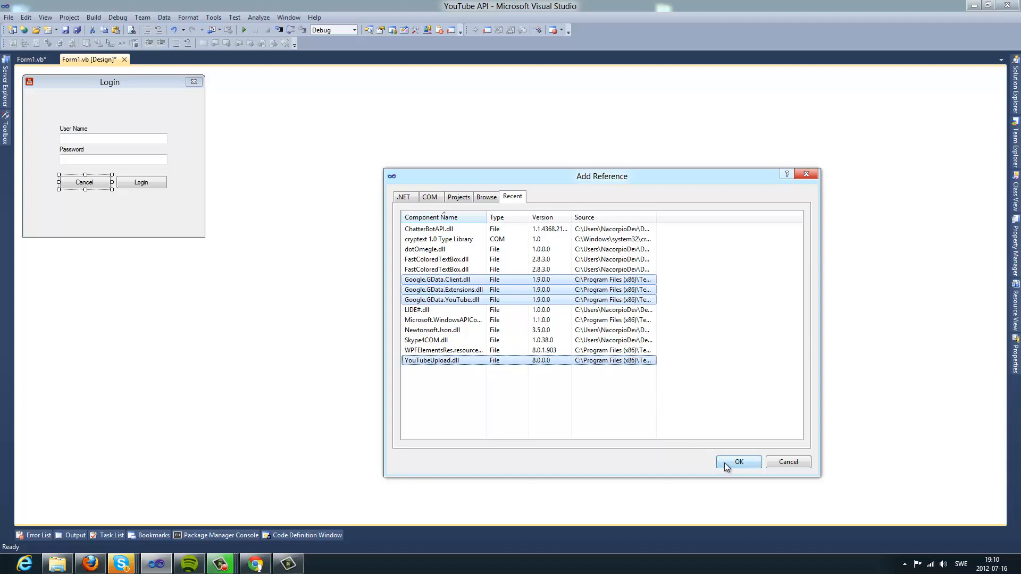
left_click(738, 461)
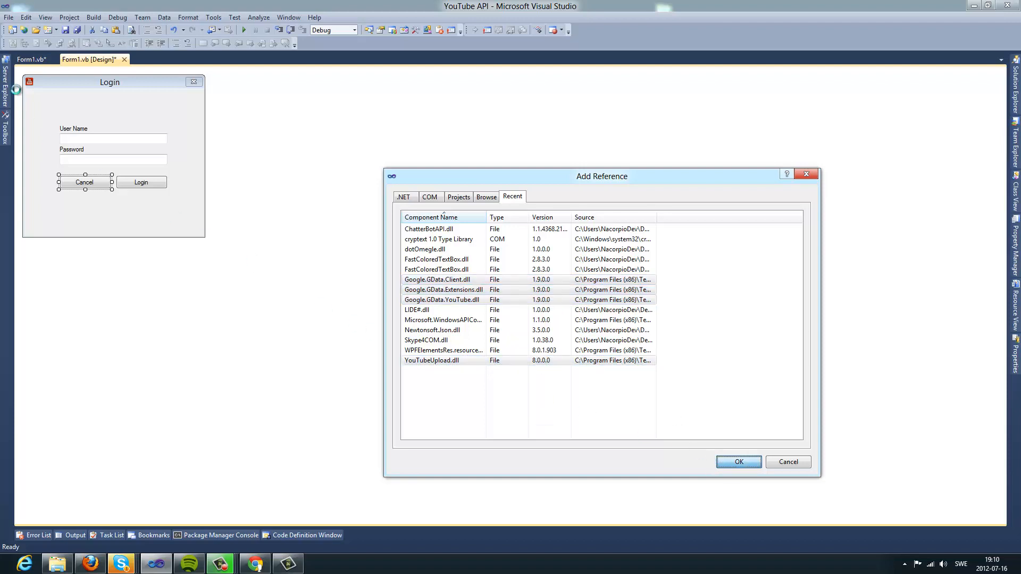
left_click(738, 461)
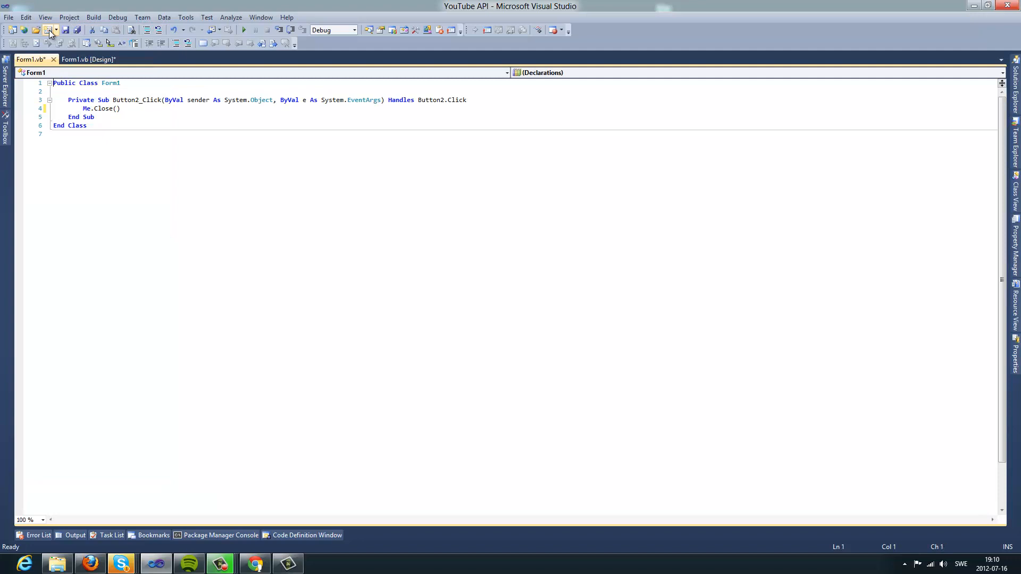
- Declare a class-level 'Dim yt As New TSYouTube.YouTube' in Form1's code
type("im")
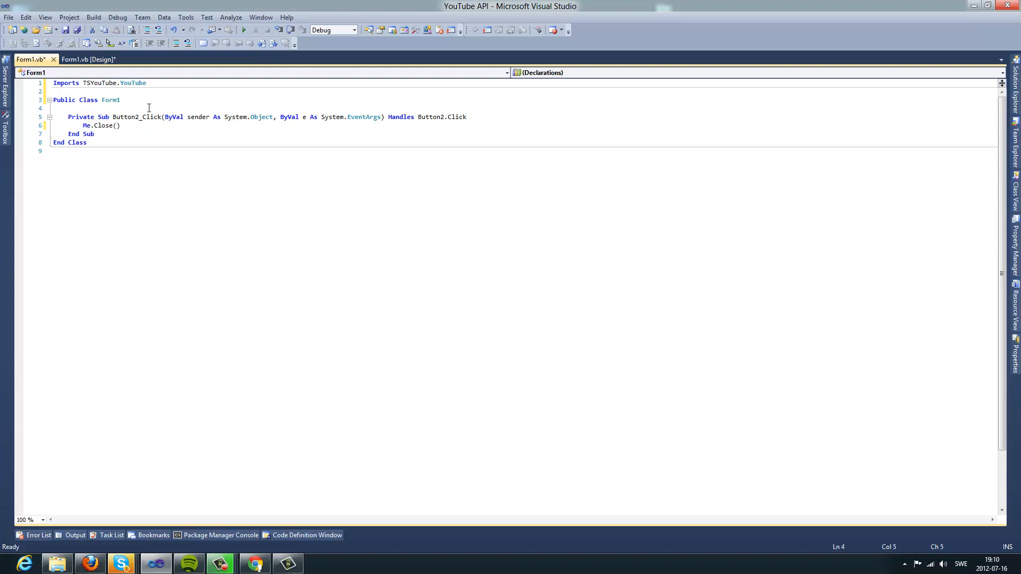
type("Dm")
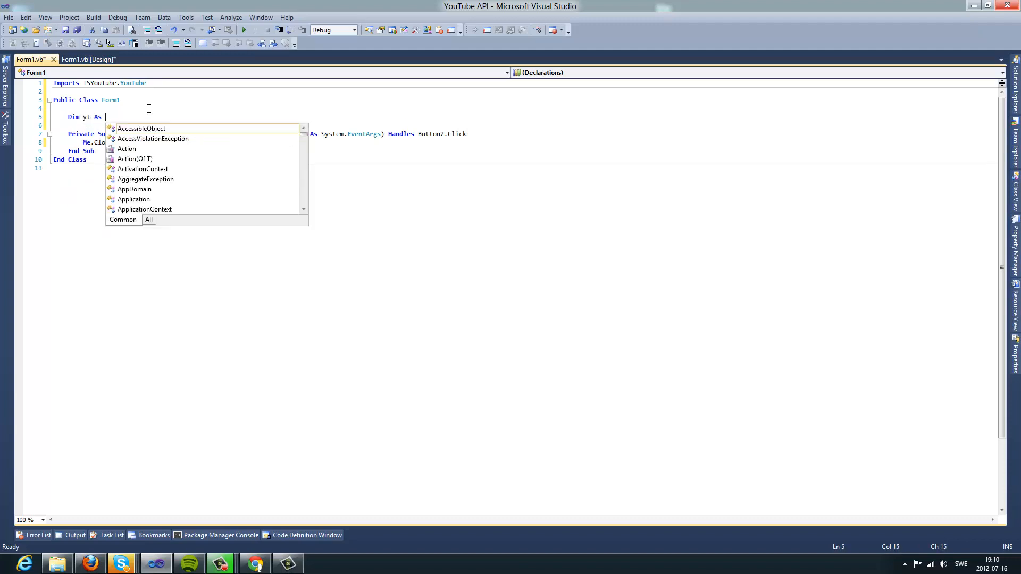
type("New YouTube_API")
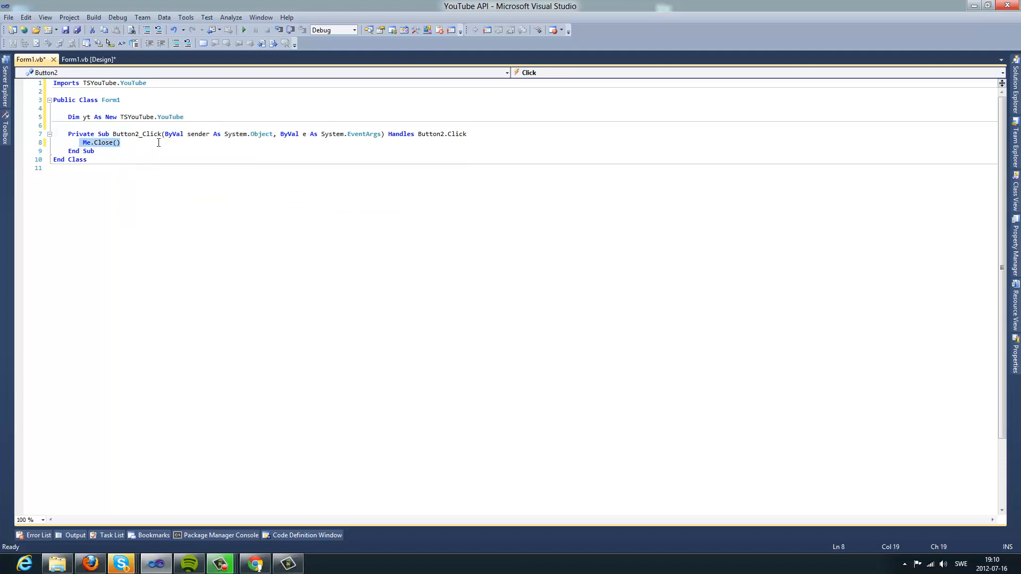
left_click(89, 60)
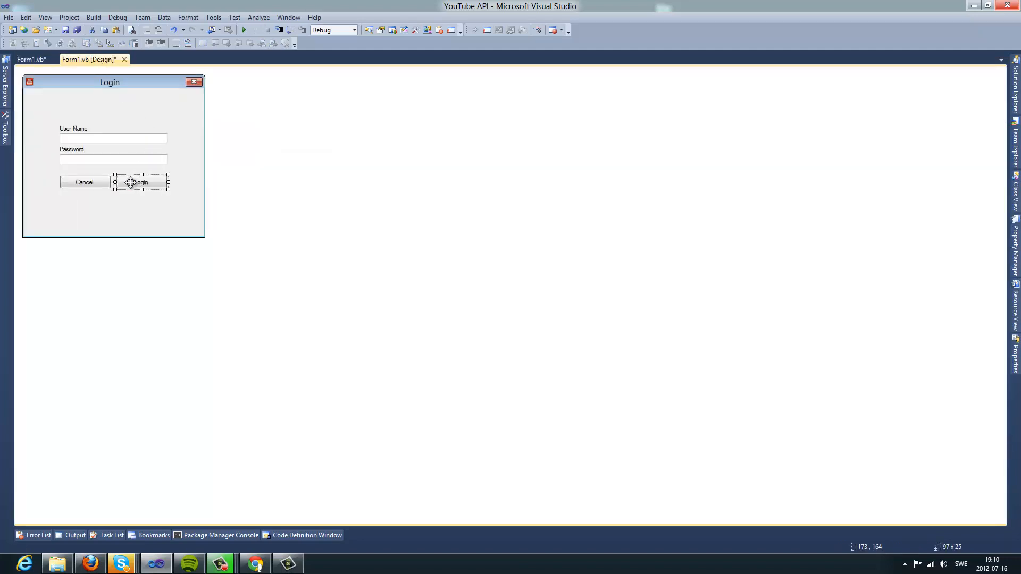
- Create the Login button handler with If yt.YouTubeValidateLogin(TextBox1.Text, TextBox2.Text) = 0 Then
double_click(139, 182)
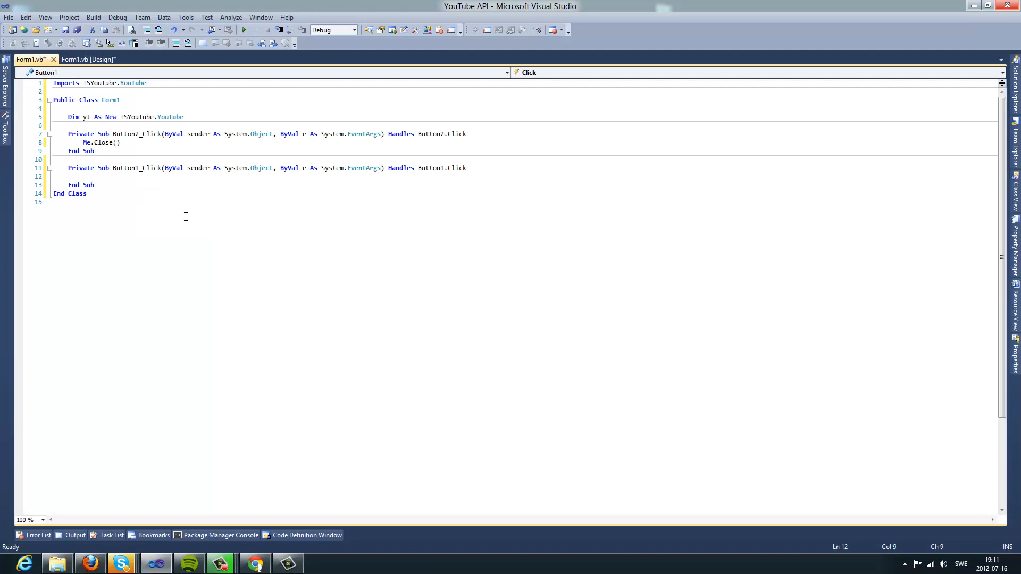
type("If yt")
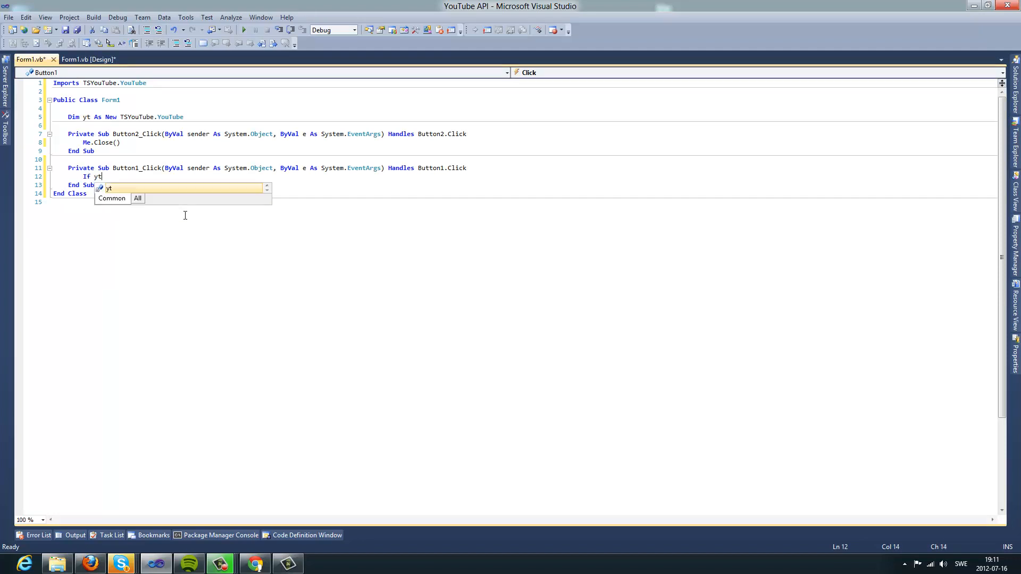
type(".YouTubeValidateLogin(")
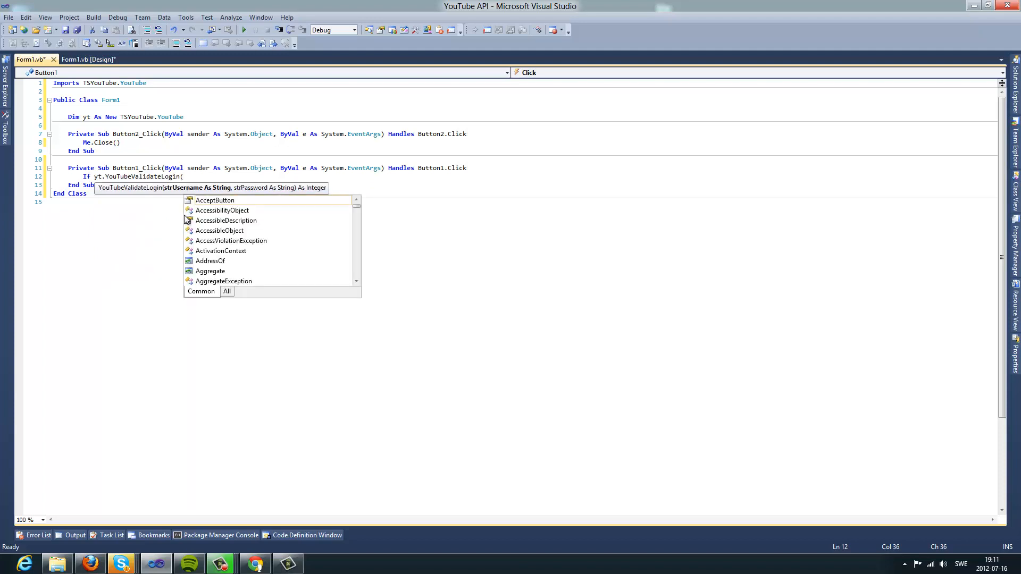
type("TextBox1.Text")
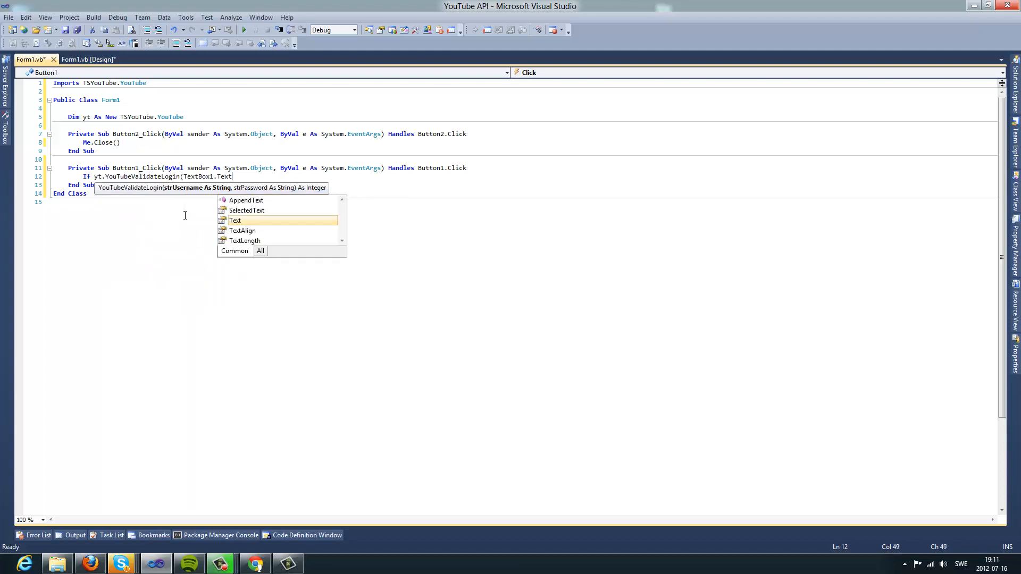
type(", TextBox1")
type("MsgBo")
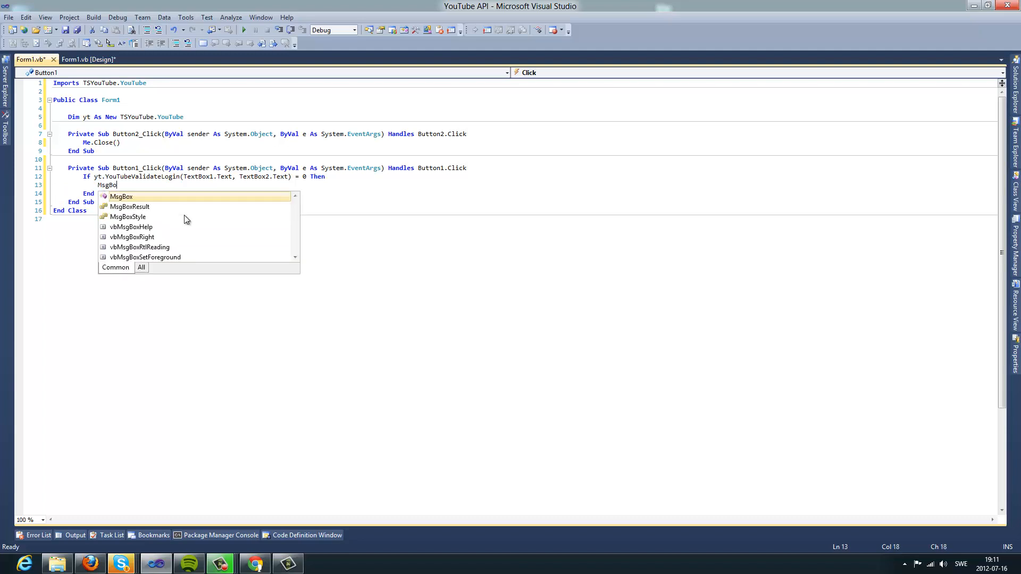
- Show a 'You're successfully logged in!' MsgBox with MsgBoxStyle.Information on success
type("x(\"You're succesfu")
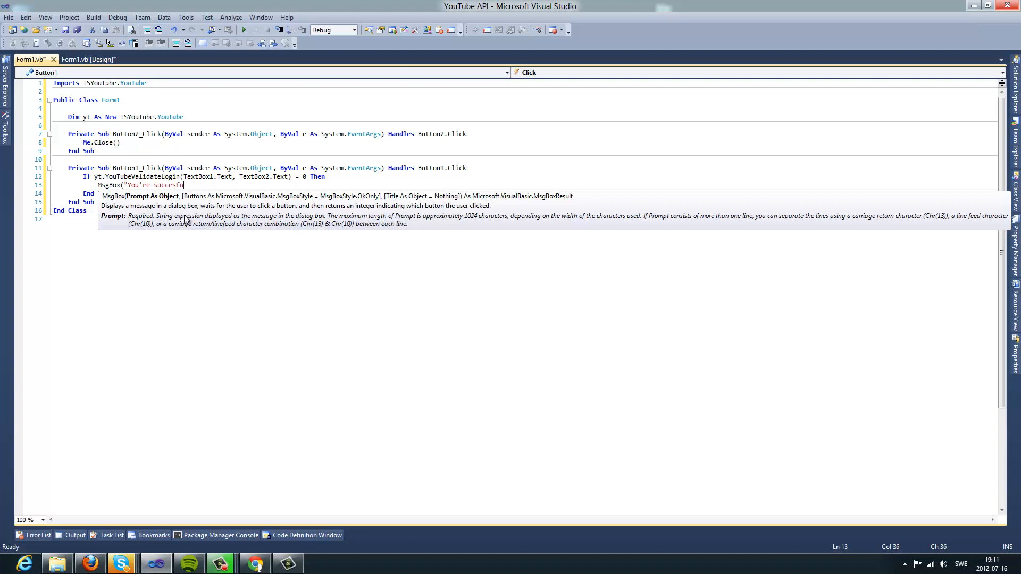
type("lly logged")
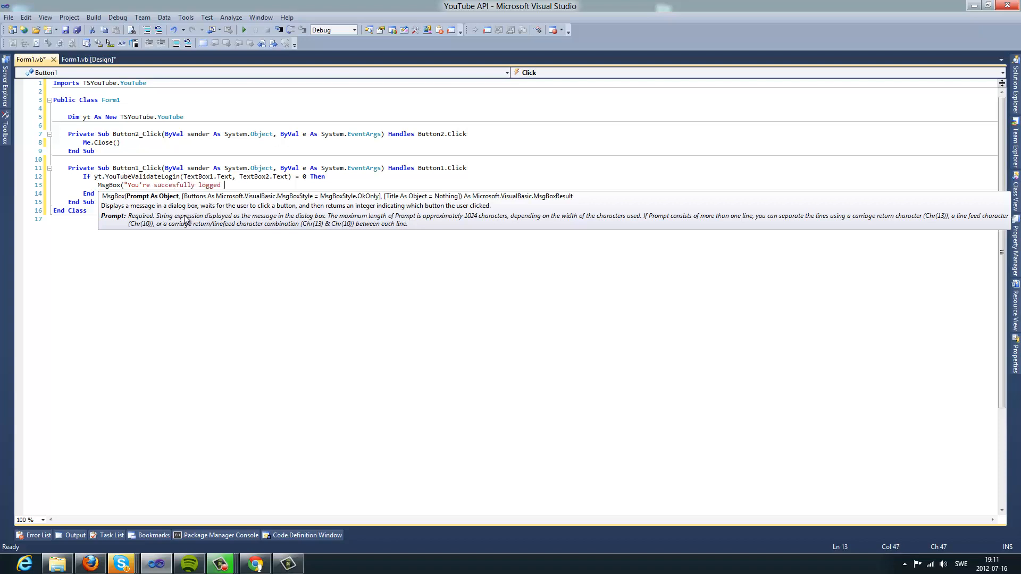
type("in!\";")
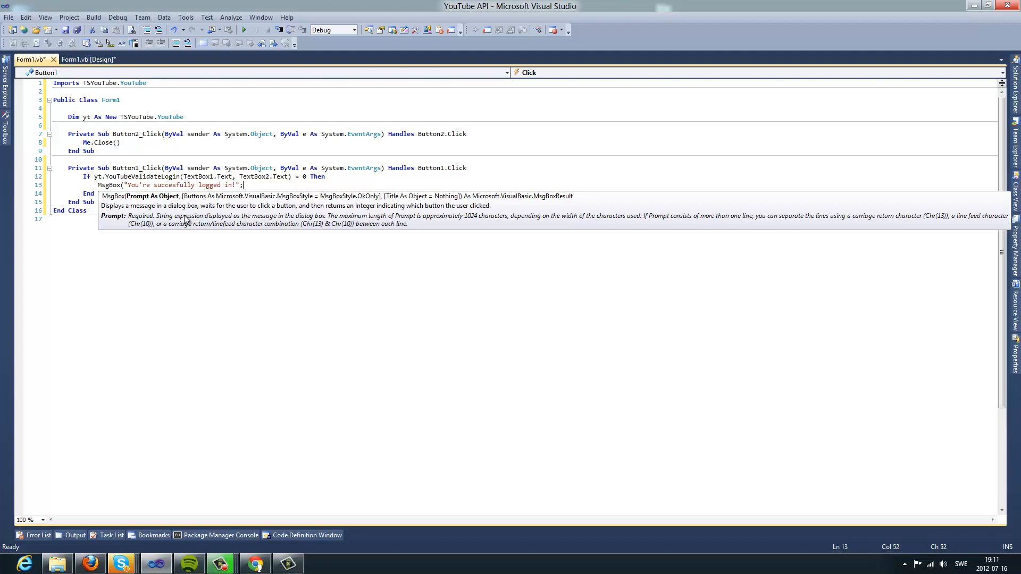
type(",")
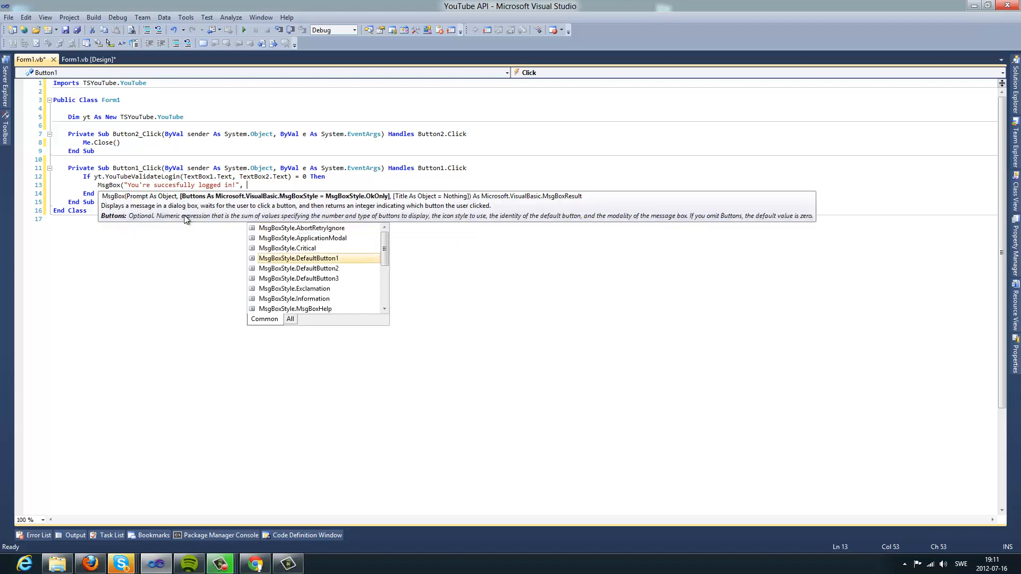
type("MsgBoxStyle.Information)")
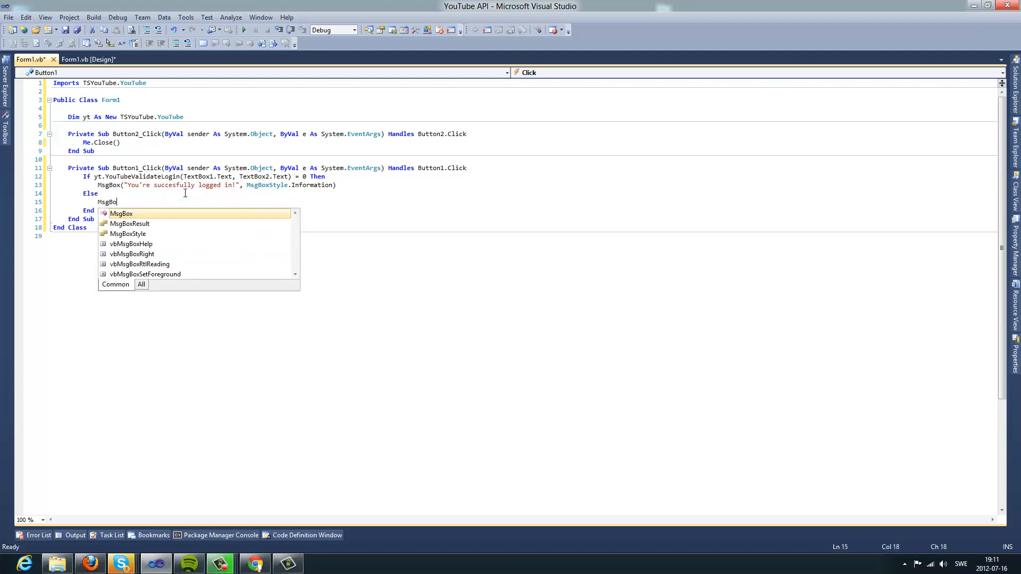
- Show a 'Please re-check credentials' MsgBox with Exclamation style in the Else branch
type("x(\"Plea")
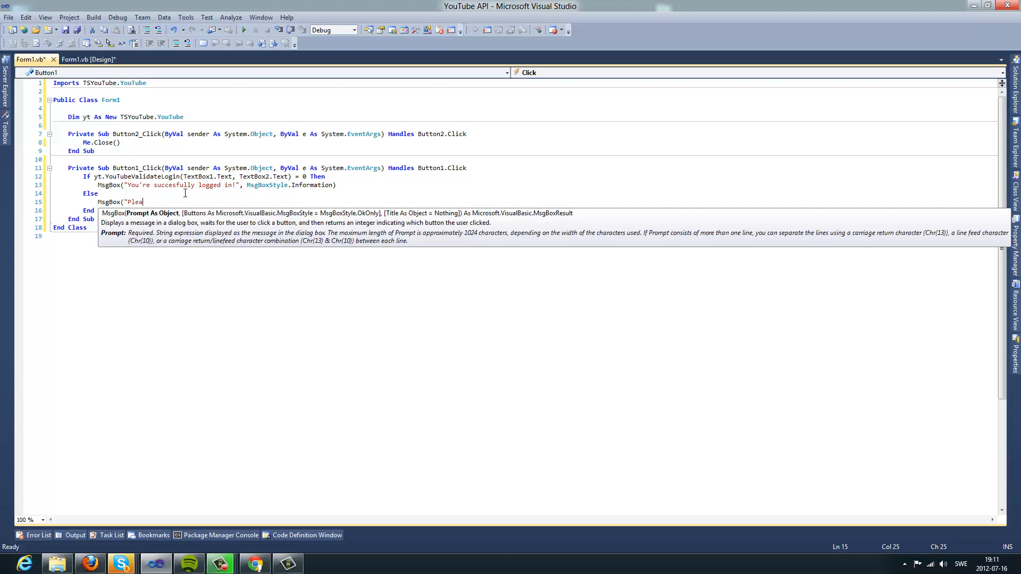
type("se re-check the c")
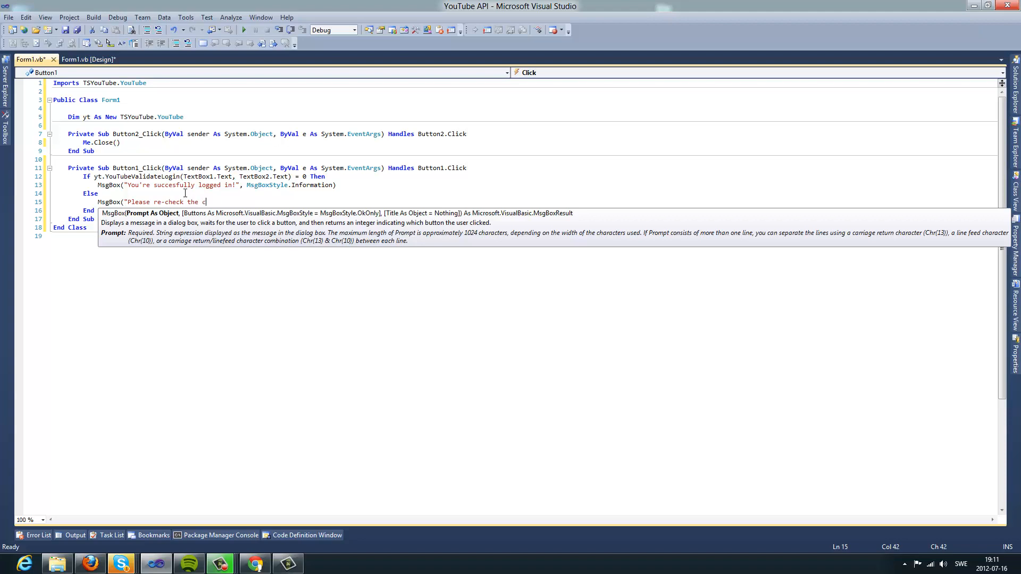
type("redentials")
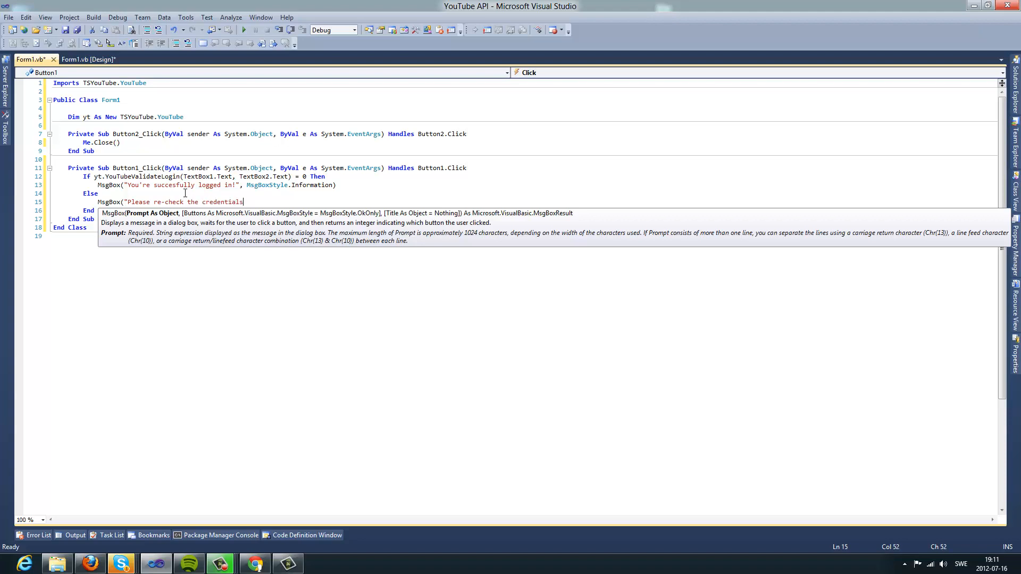
type("\", MsgBoxStyle.Exclamation")
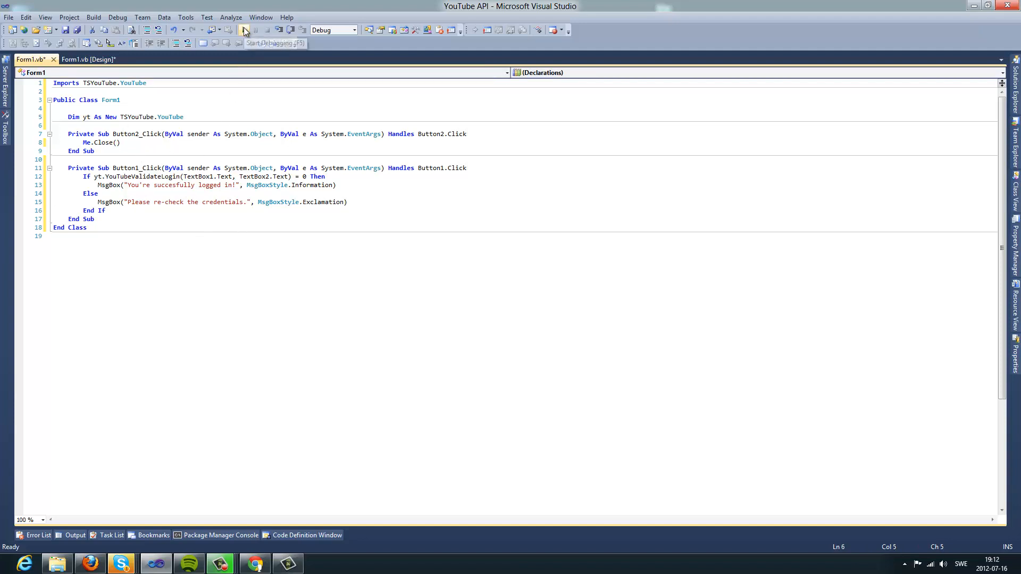
- Run the app, enter a user name and password, log in and dismiss the success message
left_click(245, 29)
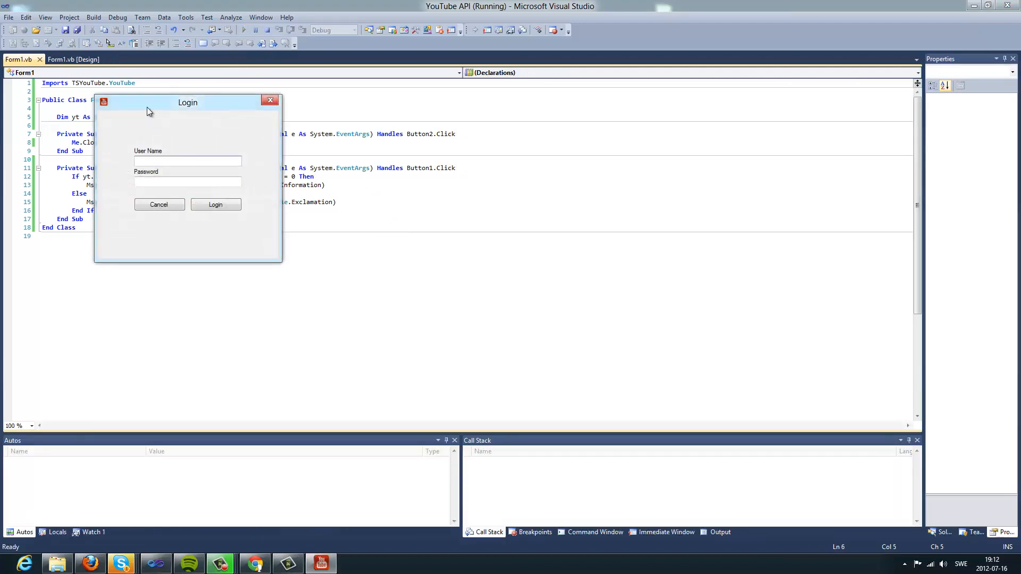
left_click_drag(187, 102, 333, 126)
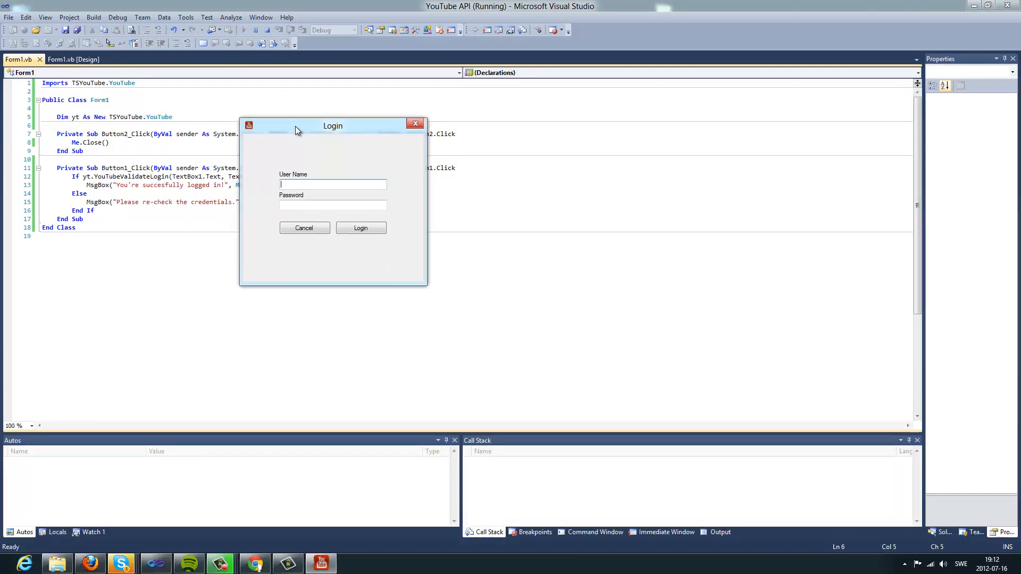
type("Sphire")
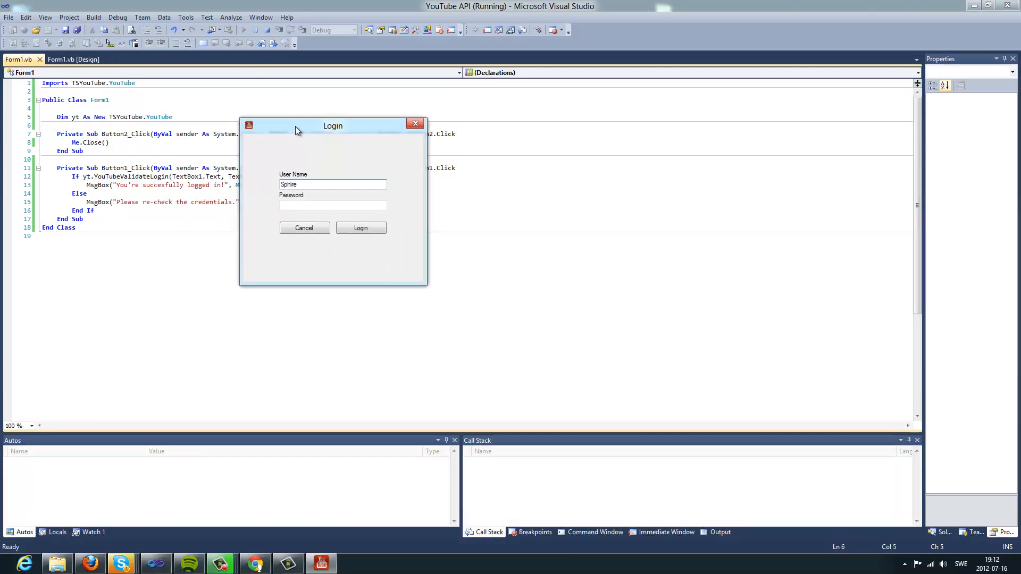
type("Dzn")
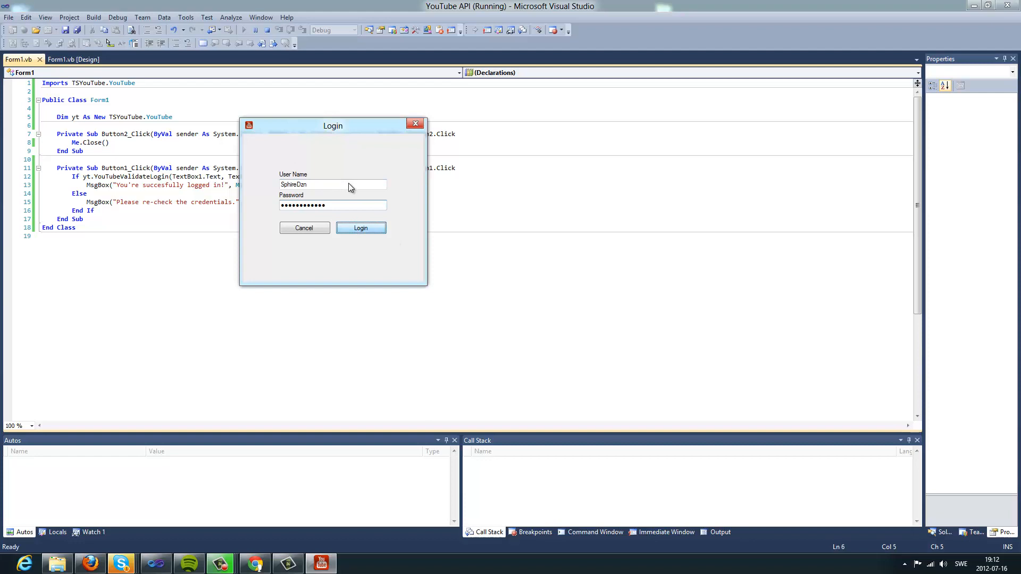
left_click(360, 227)
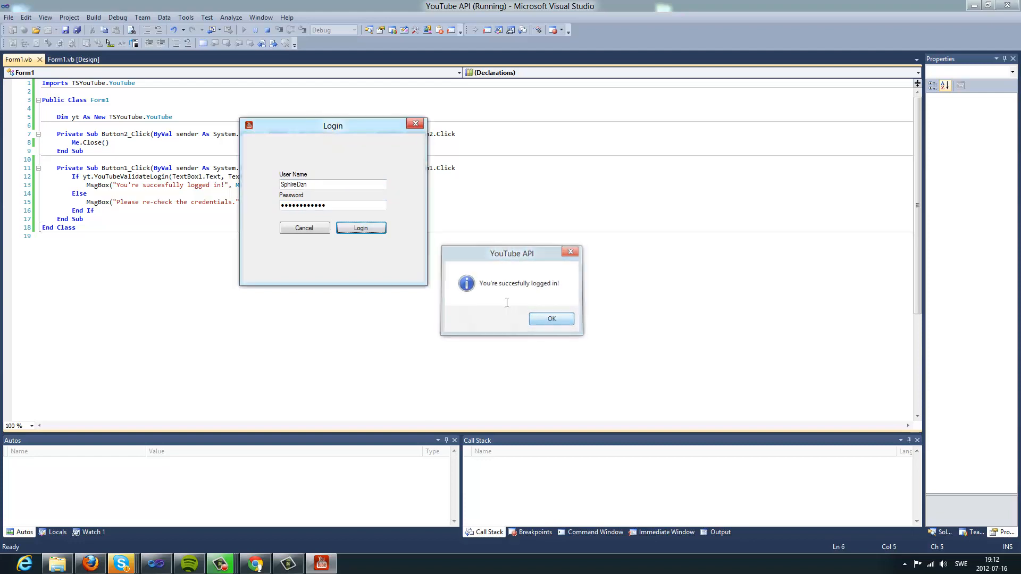
left_click(549, 318)
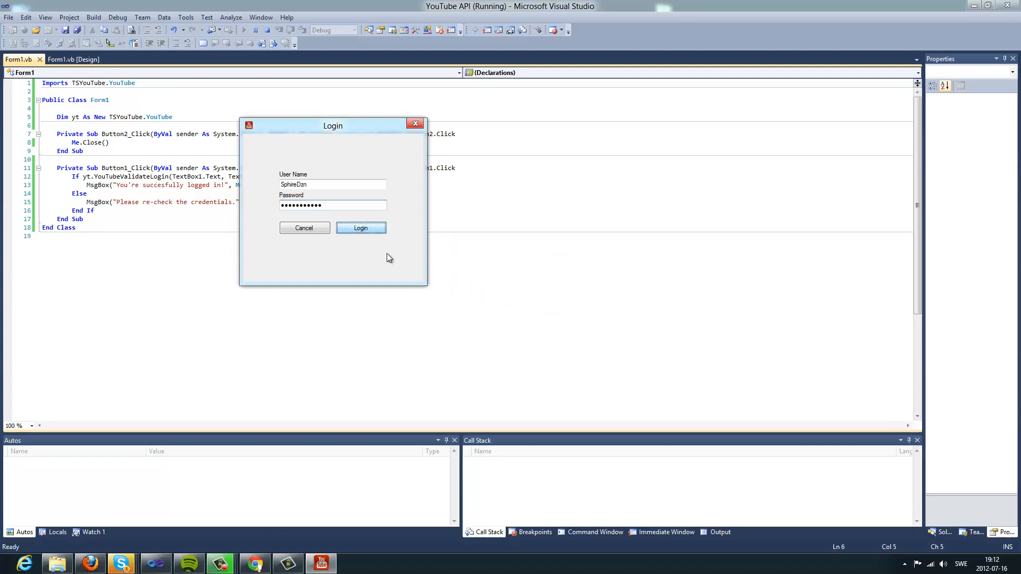
- Log in again, dismiss the re-check credentials warning and close the running form
left_click(361, 228)
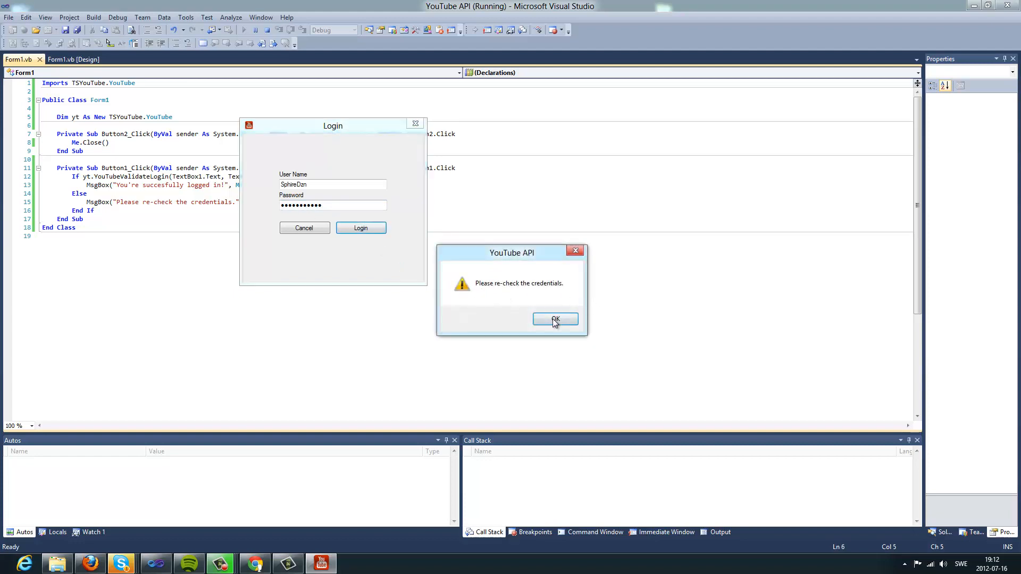
left_click(556, 319)
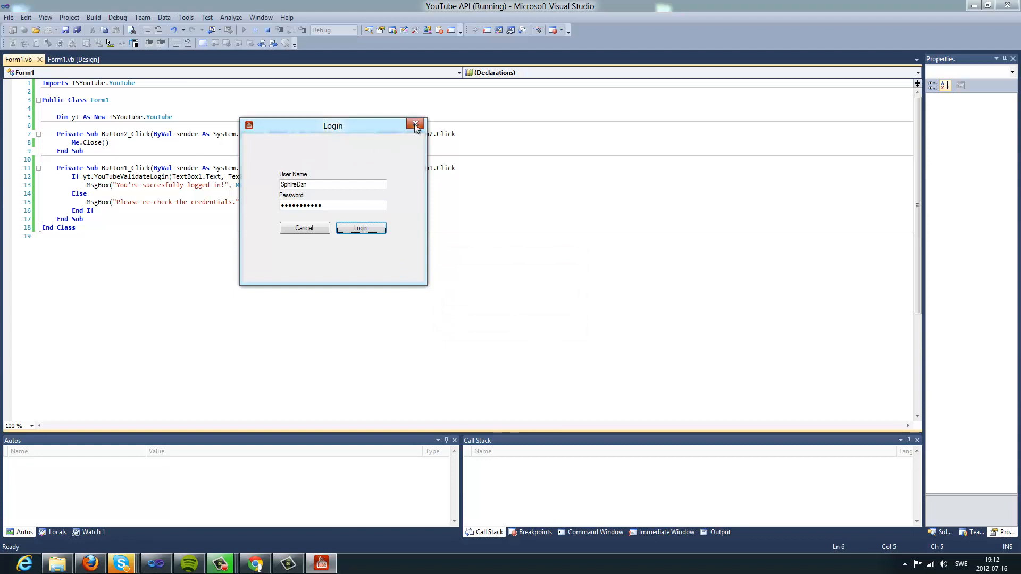
mouse_move(415, 124)
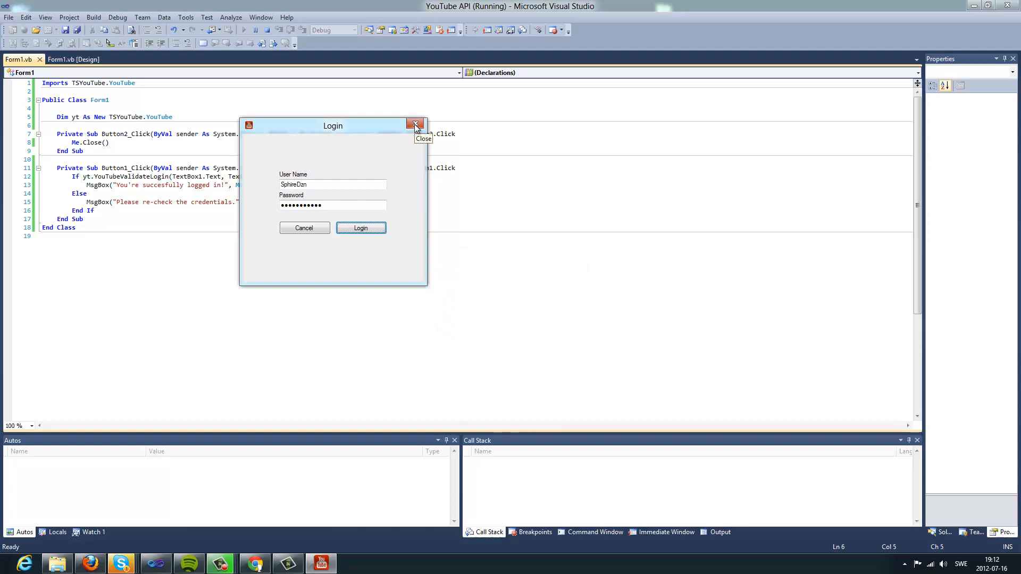
left_click(414, 126)
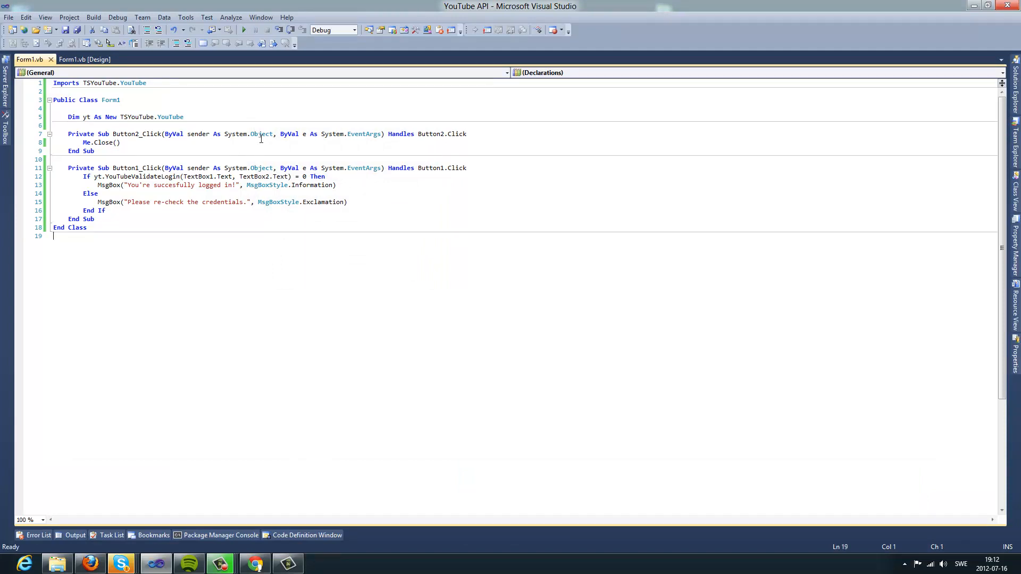
mouse_move(273, 147)
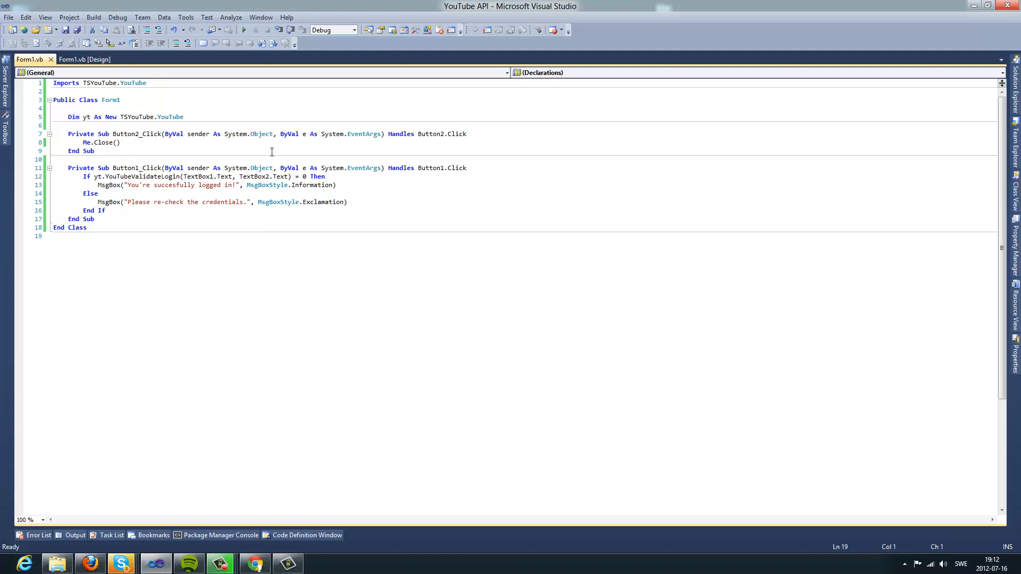
mouse_move(291, 152)
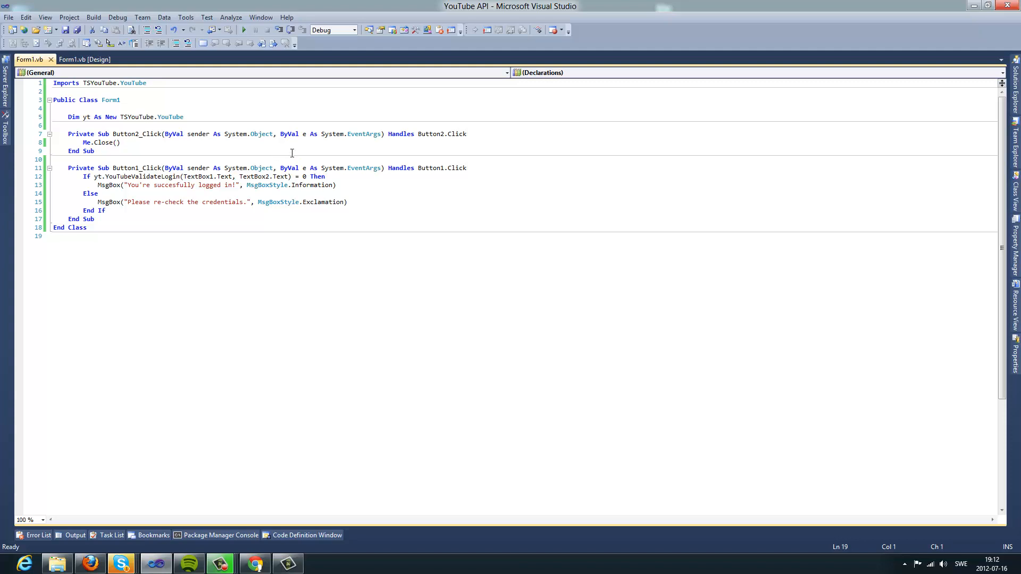